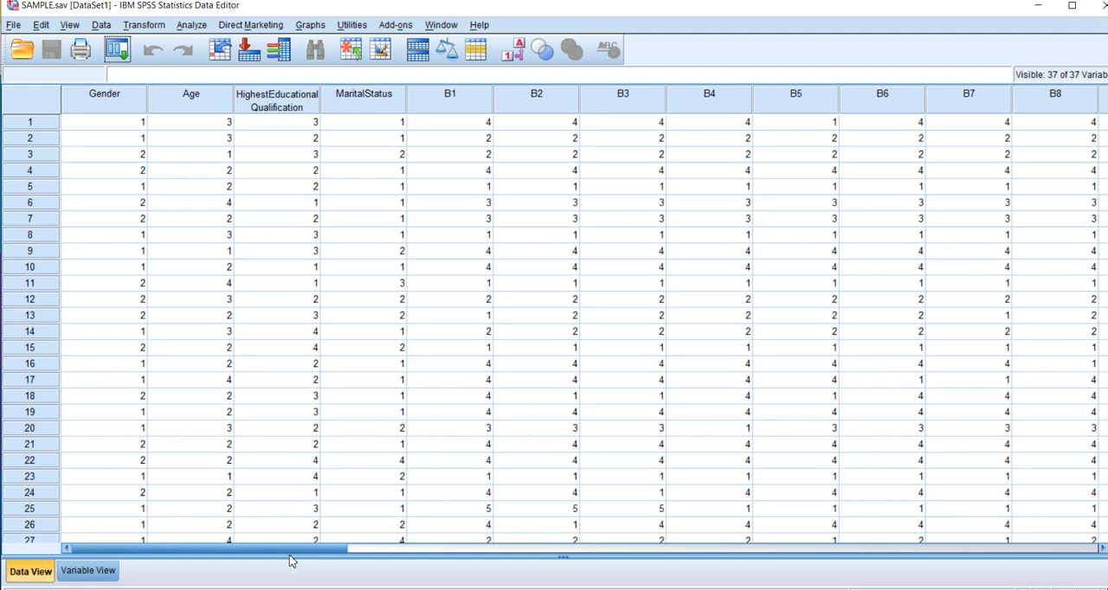
mouse_move(282, 548)
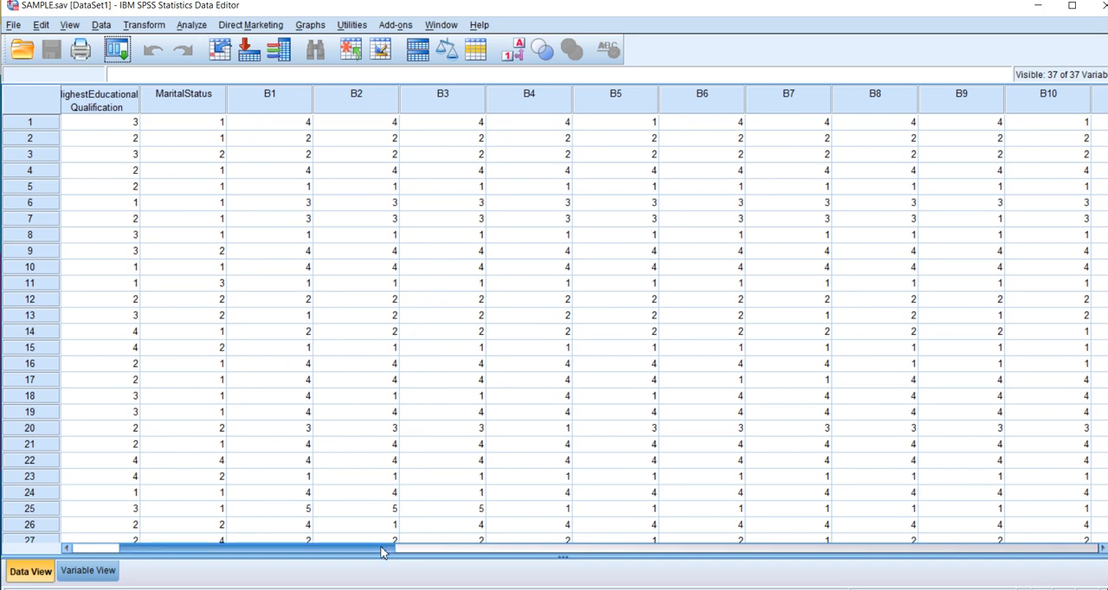
- Scroll the Data View across the B1–B10 columns and reach the Analyze menu
drag(381, 548, 412, 549)
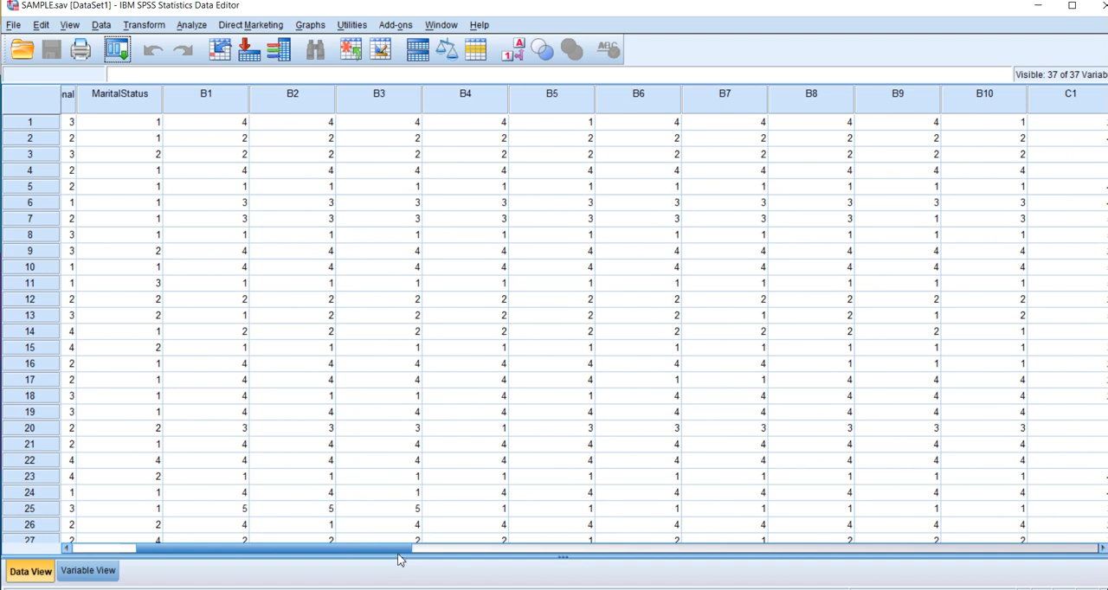
click(190, 25)
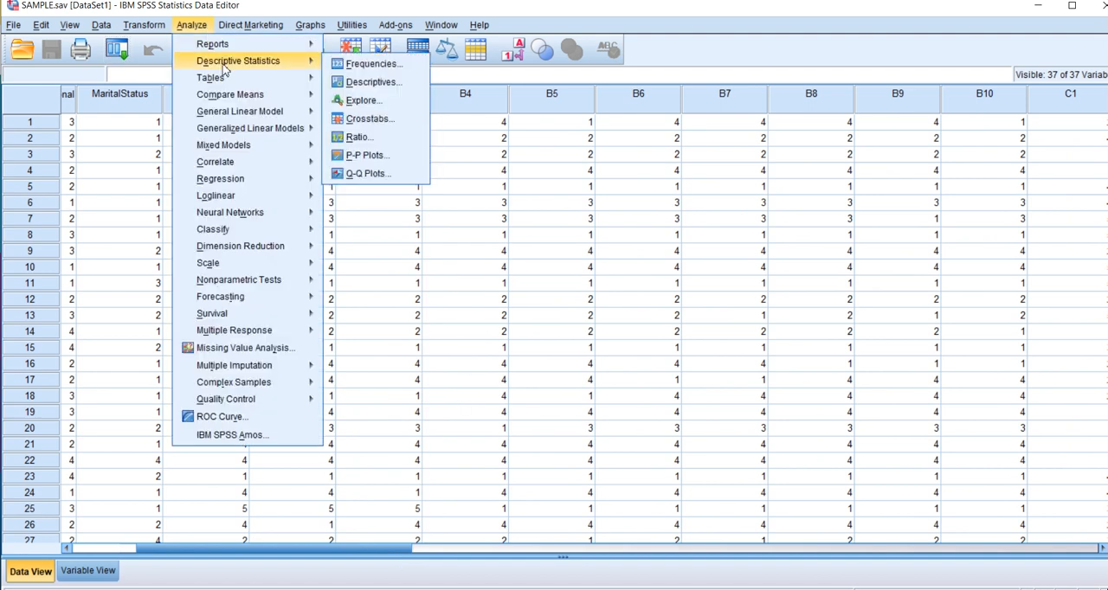
- Run Descriptives on B1–D10 with Skewness and Kurtosis added to the default statistics
click(374, 81)
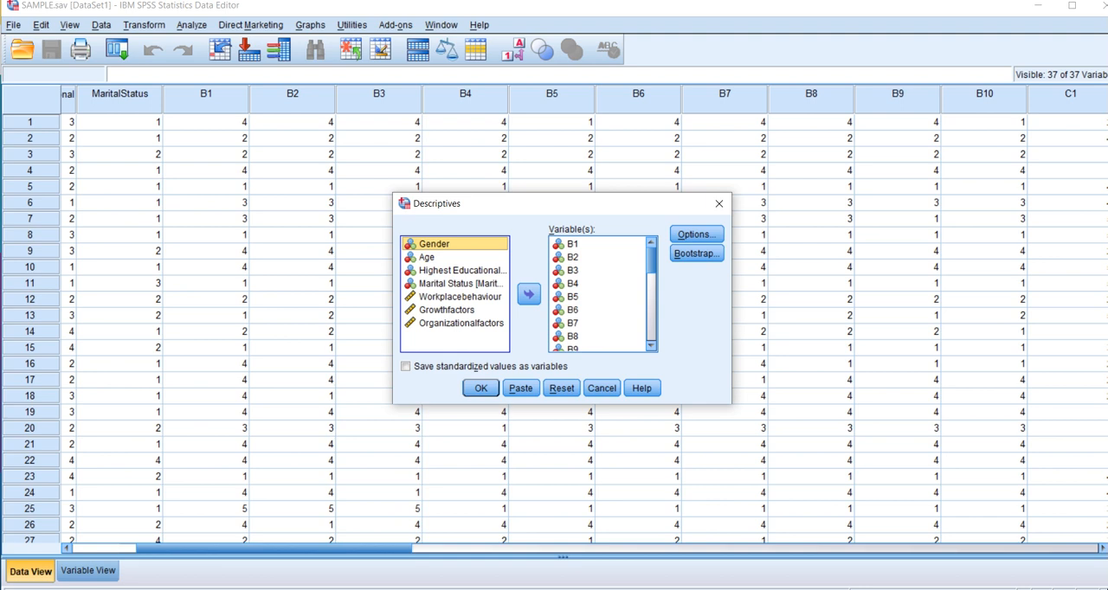
mouse_move(800, 245)
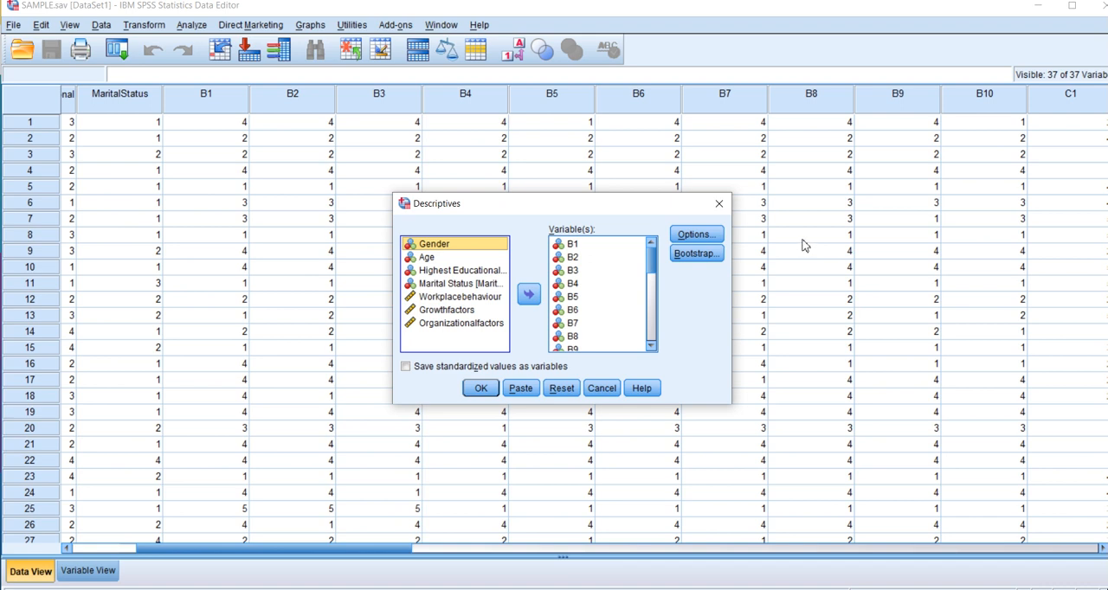
mouse_move(797, 242)
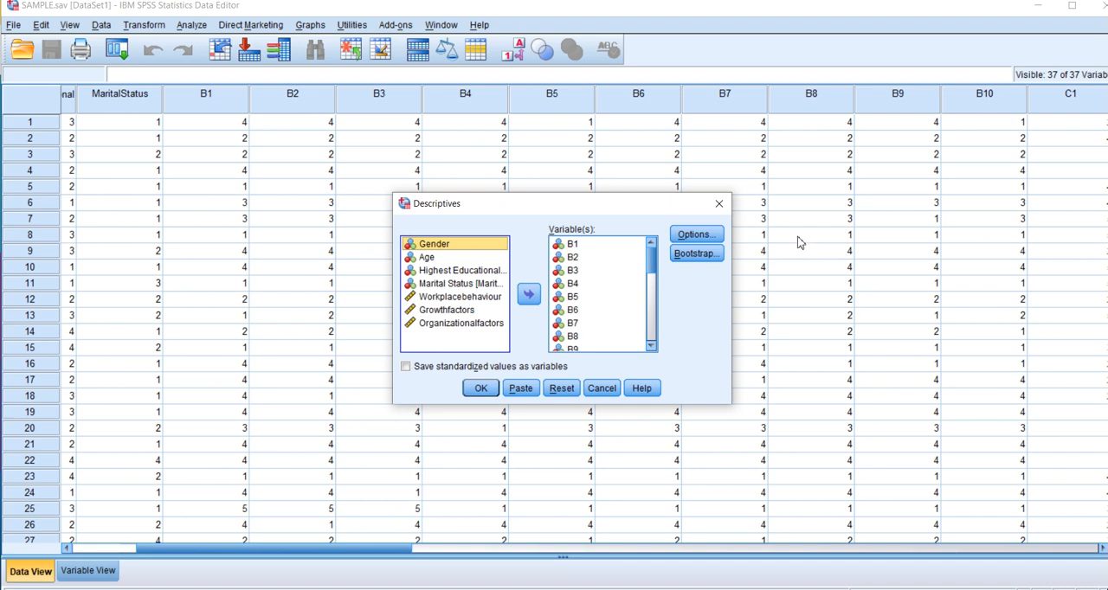
mouse_move(789, 235)
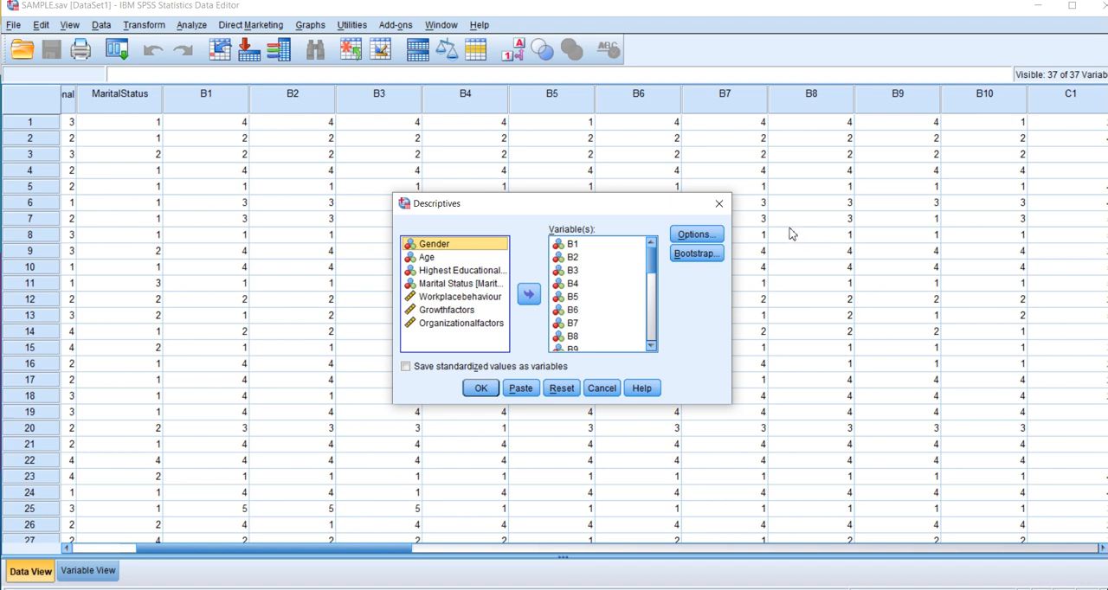
mouse_move(792, 238)
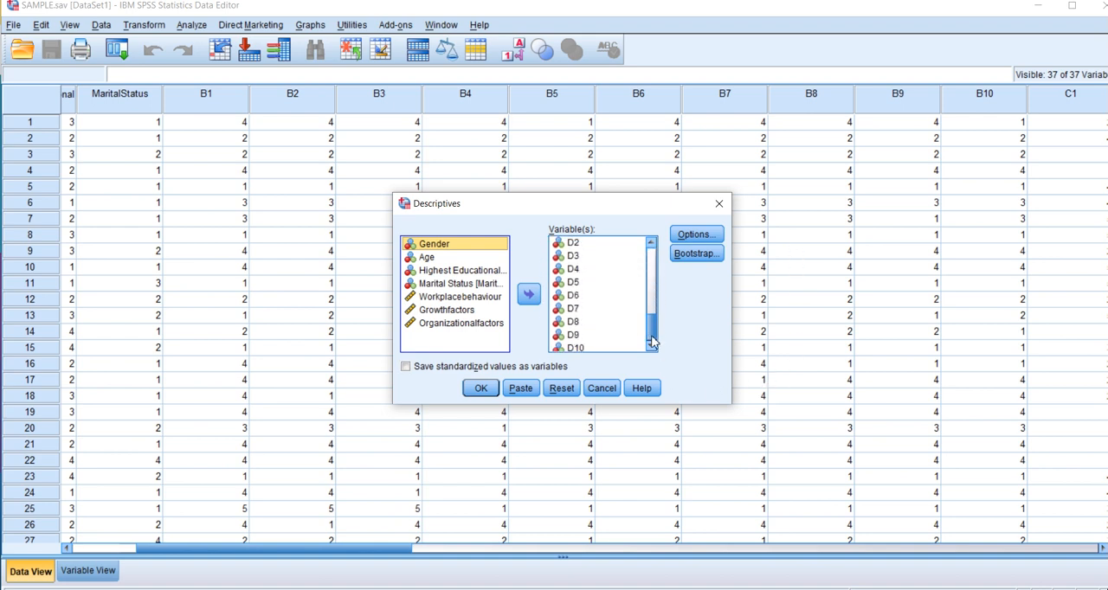
scroll(down, 3)
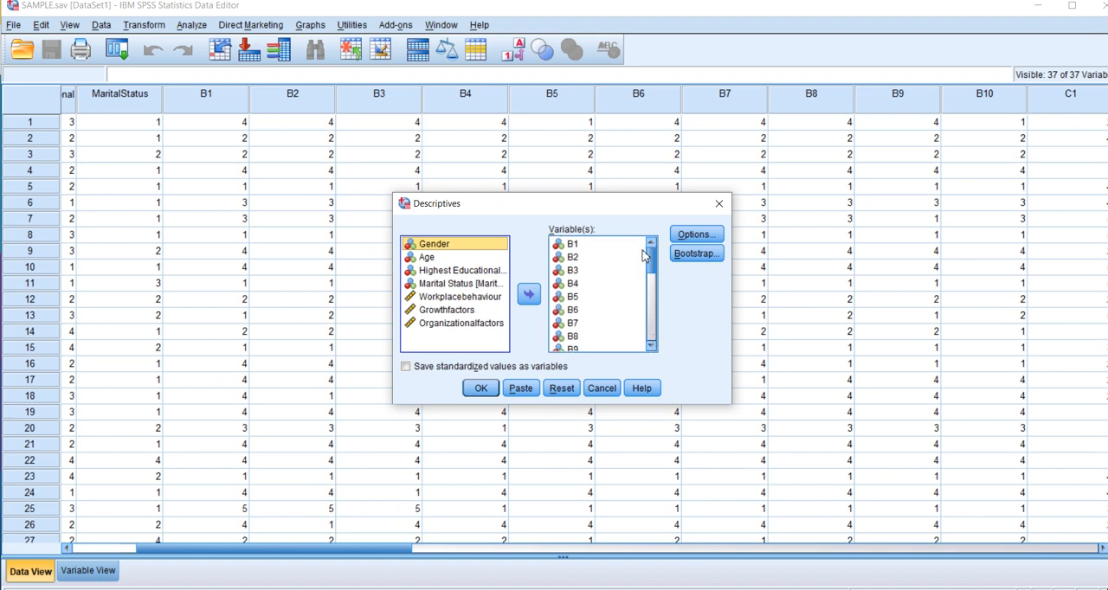
click(696, 233)
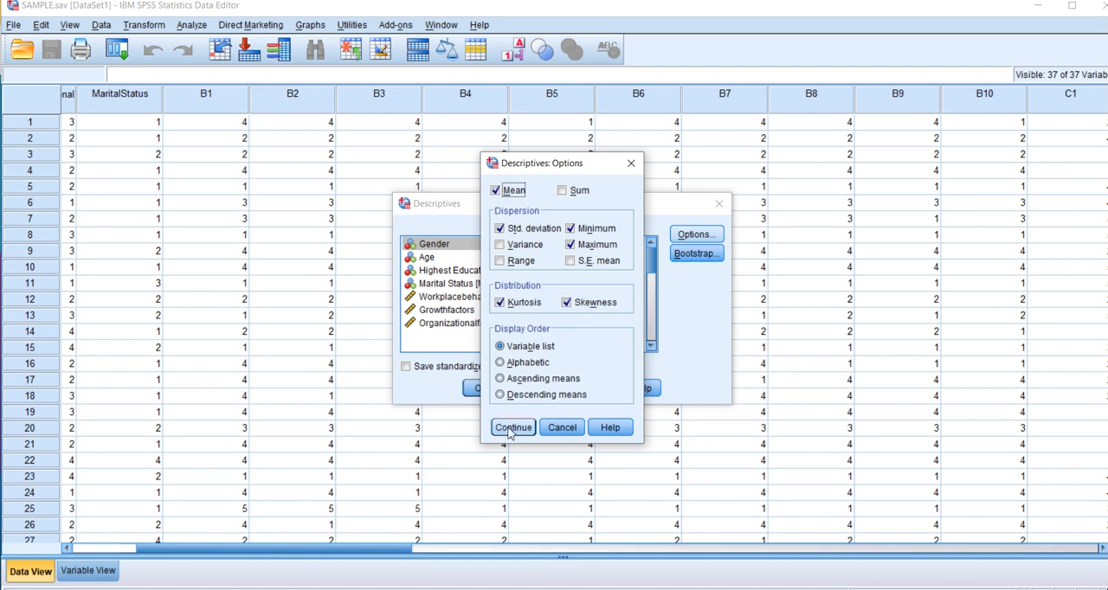
click(512, 426)
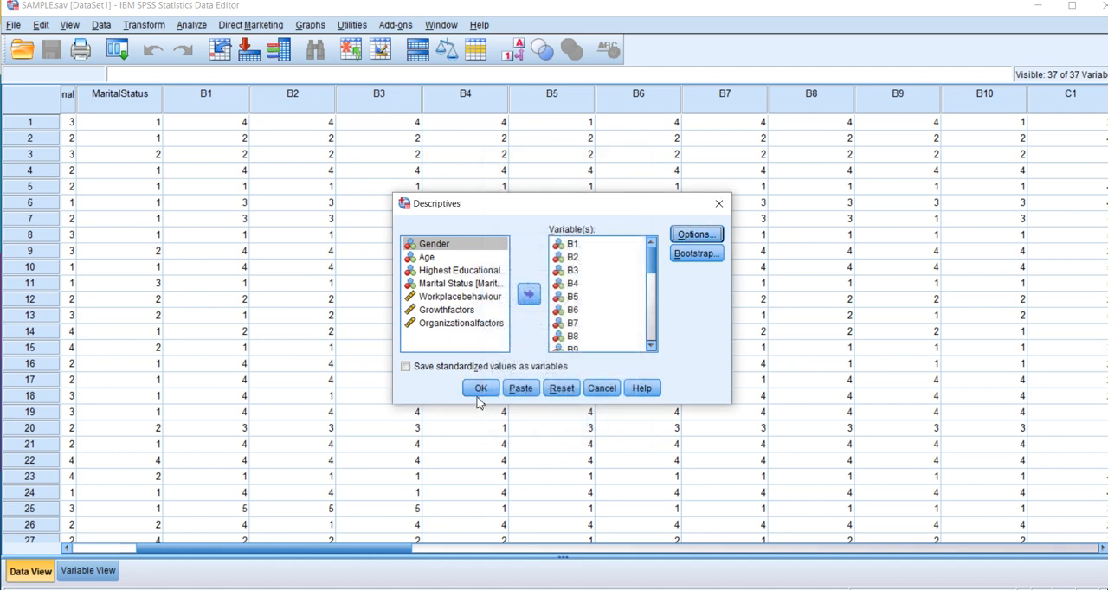
click(481, 388)
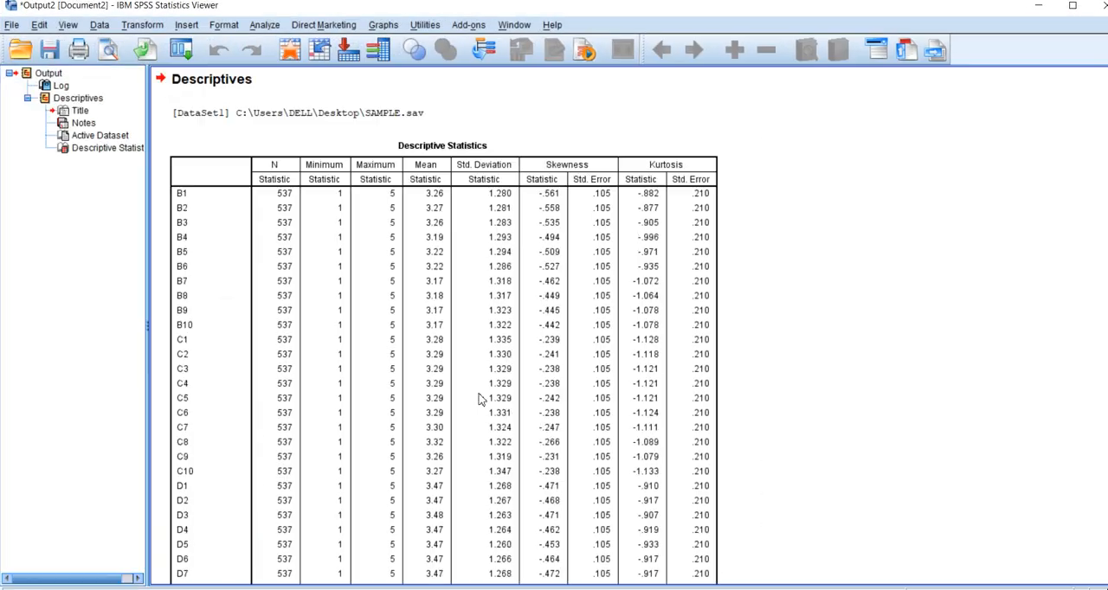
- Scroll the Output Viewer down through the table to item D10 and the valid N (listwise) row
scroll(down, 3)
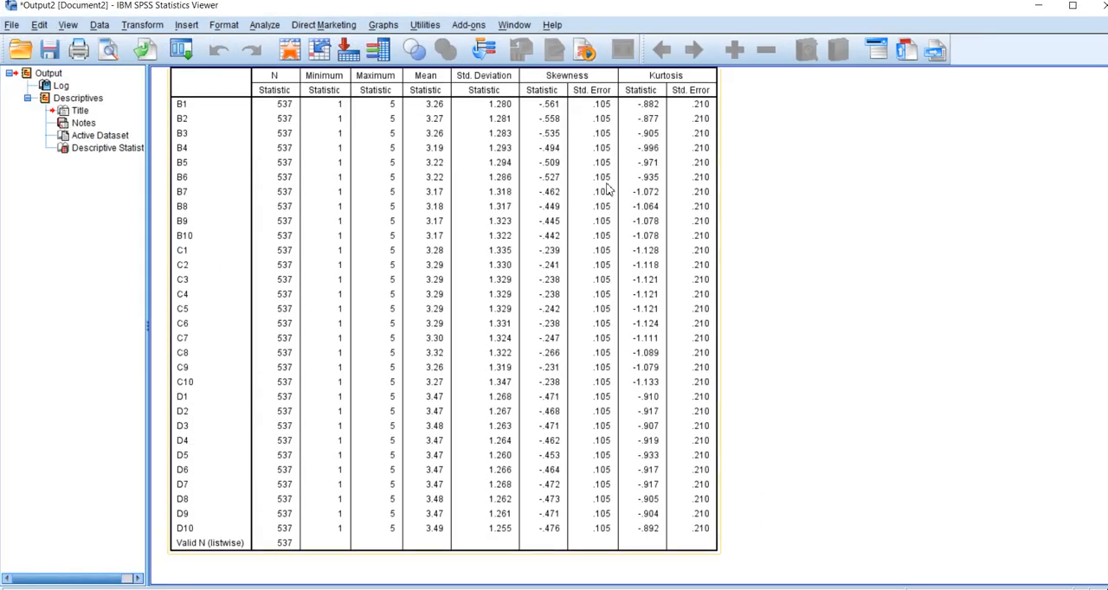
mouse_move(554, 102)
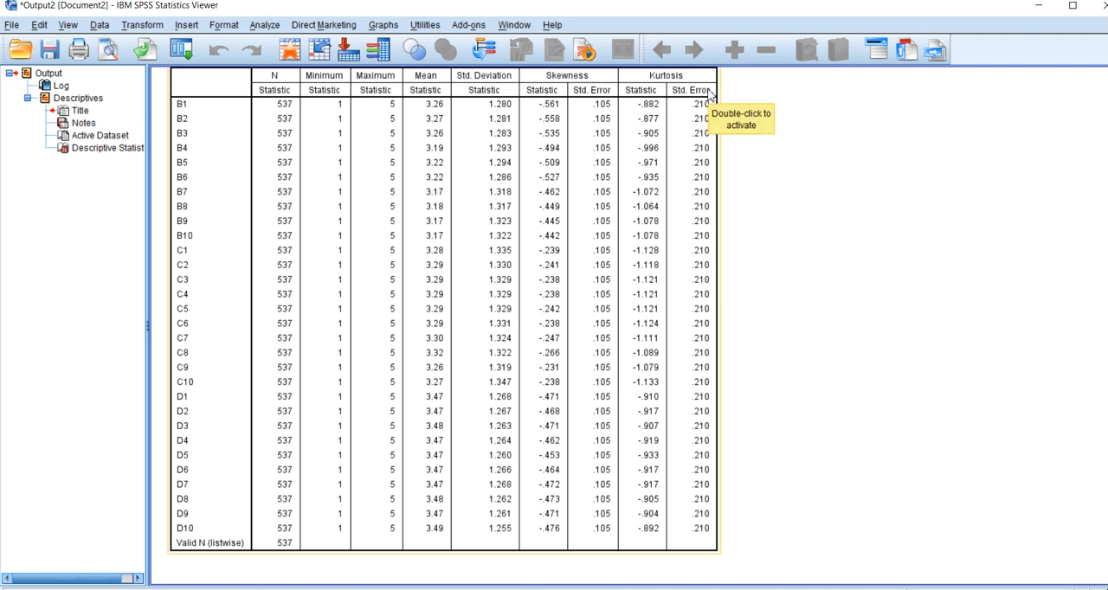
mouse_move(581, 111)
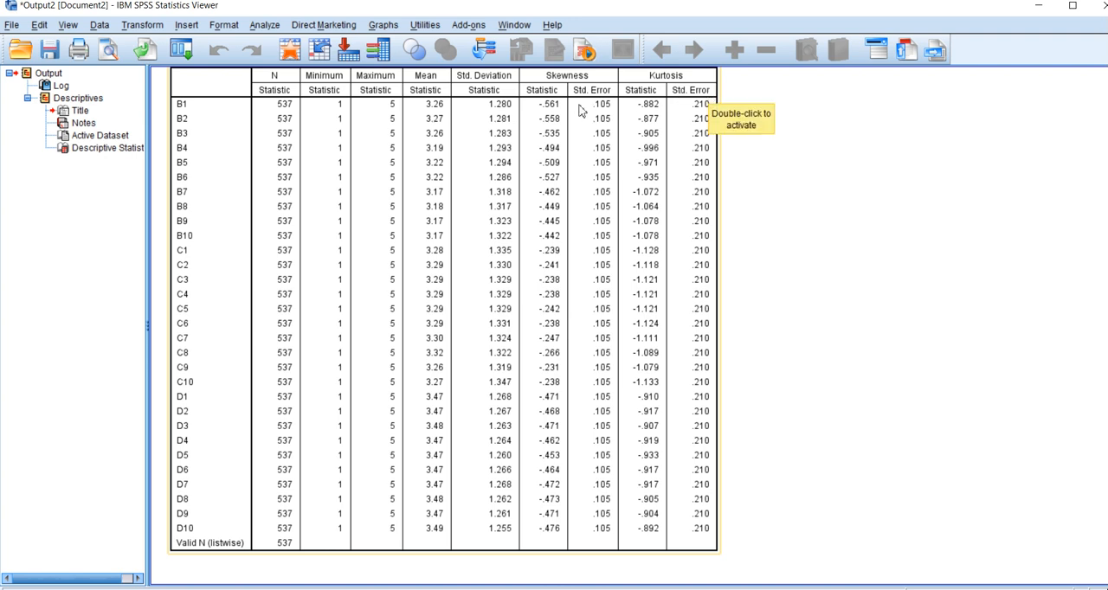
mouse_move(585, 238)
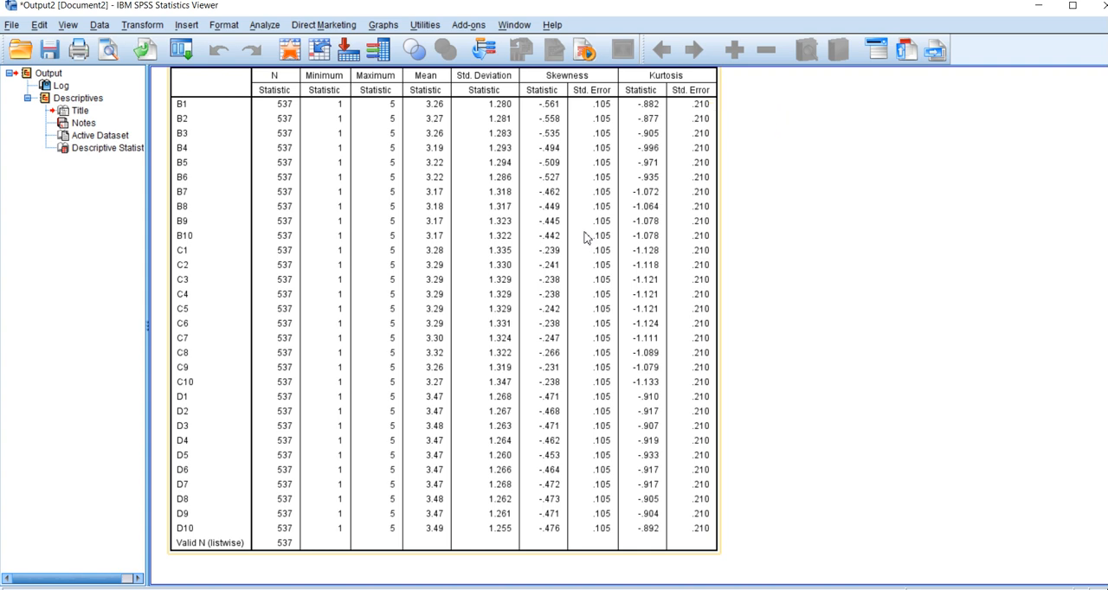
mouse_move(583, 227)
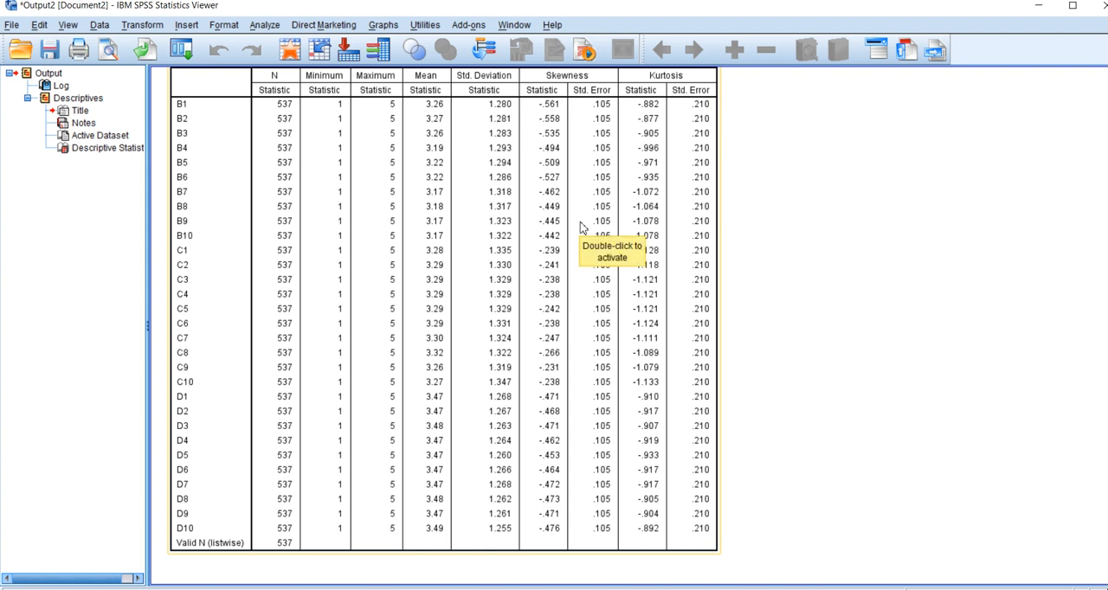
mouse_move(560, 124)
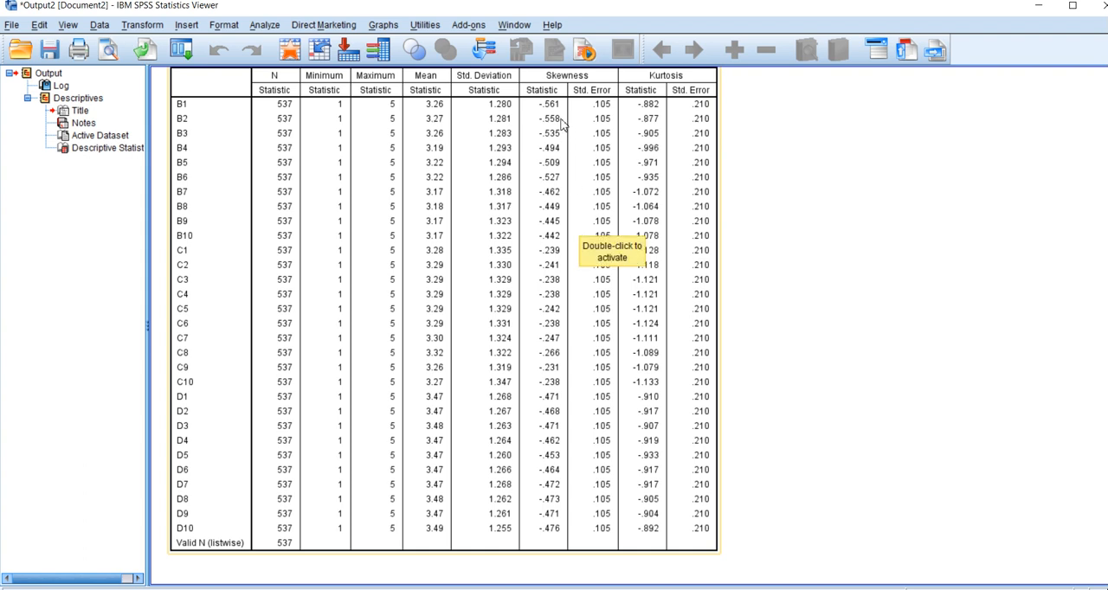
mouse_move(651, 293)
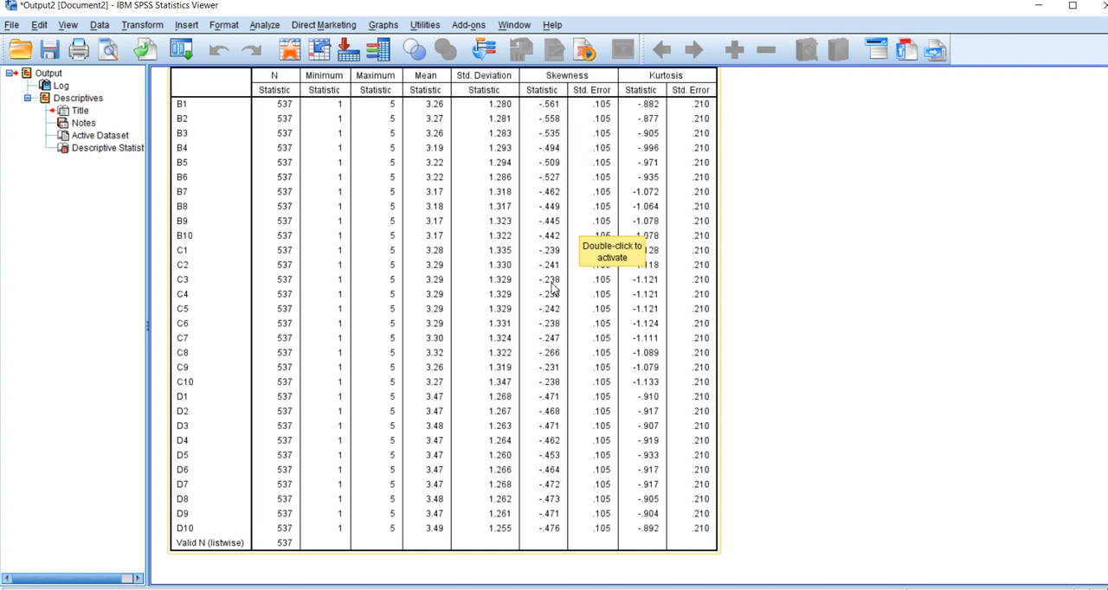
mouse_move(616, 315)
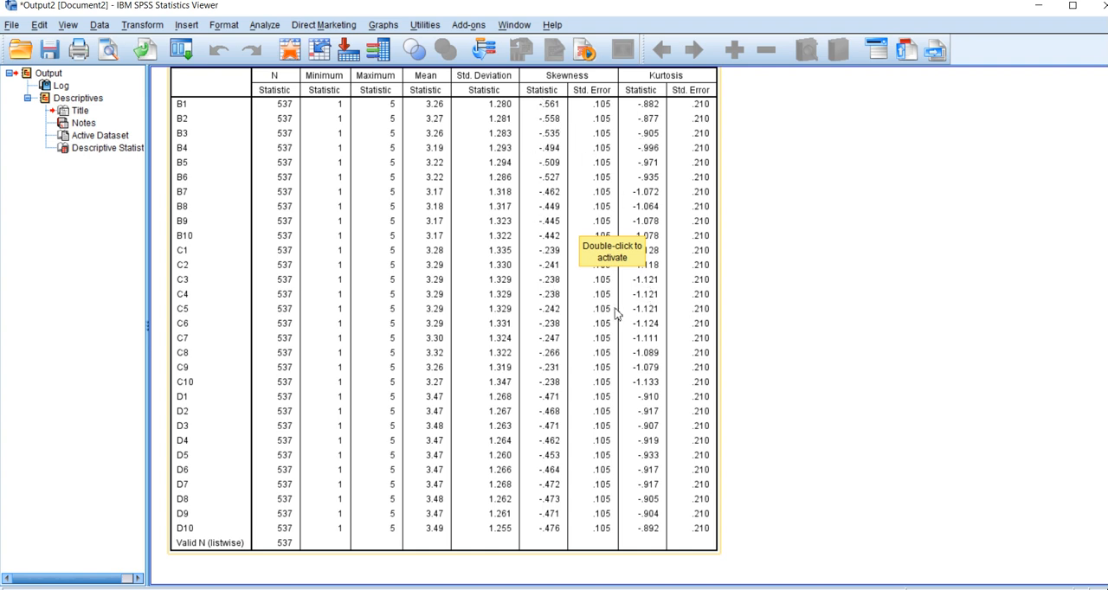
mouse_move(515, 146)
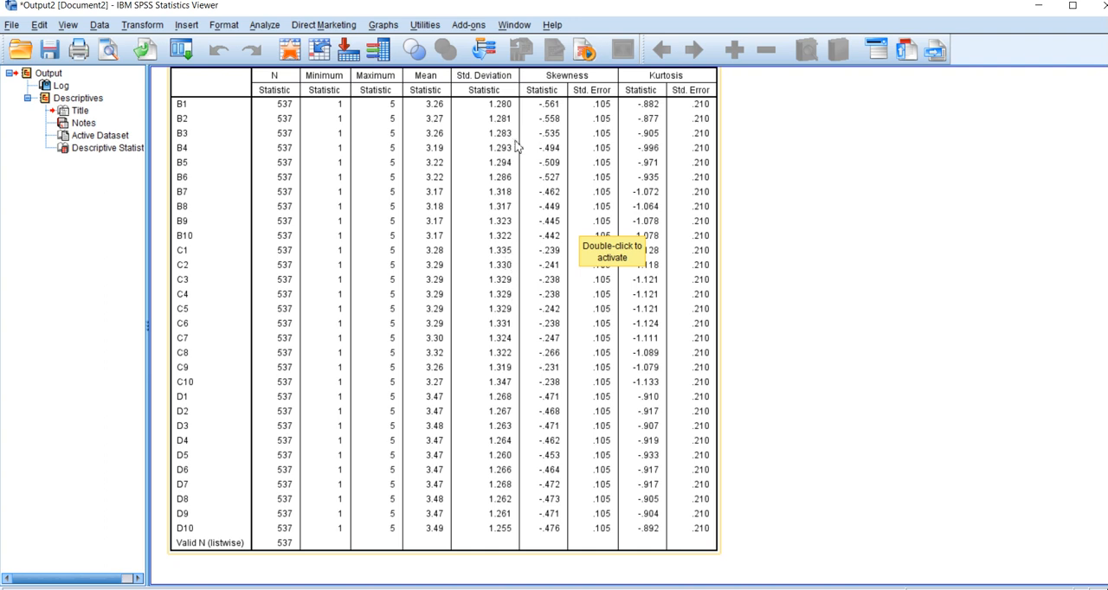
mouse_move(605, 239)
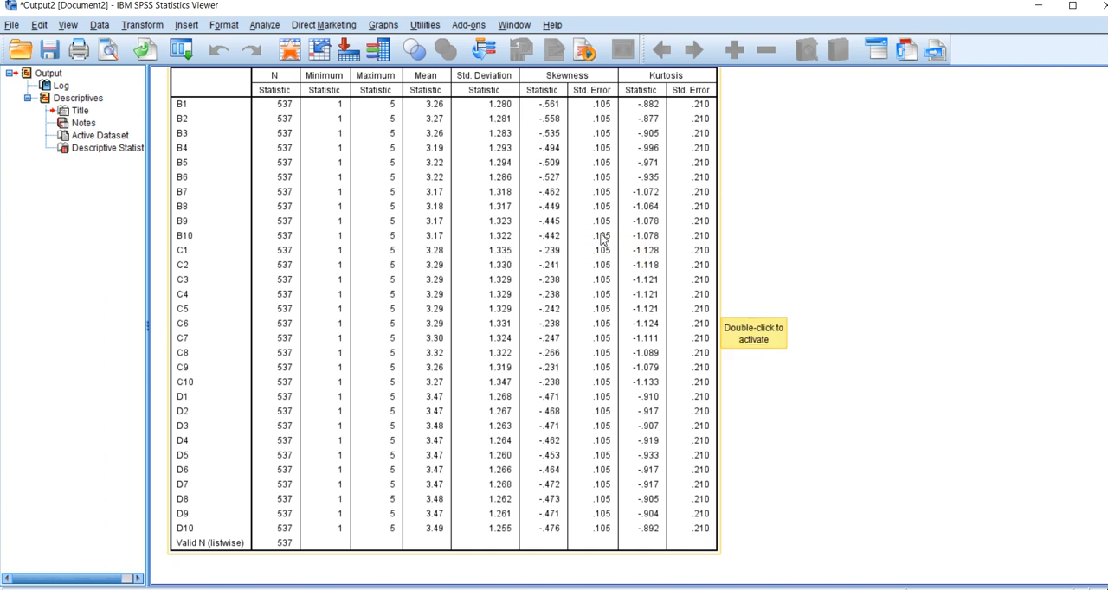
mouse_move(686, 327)
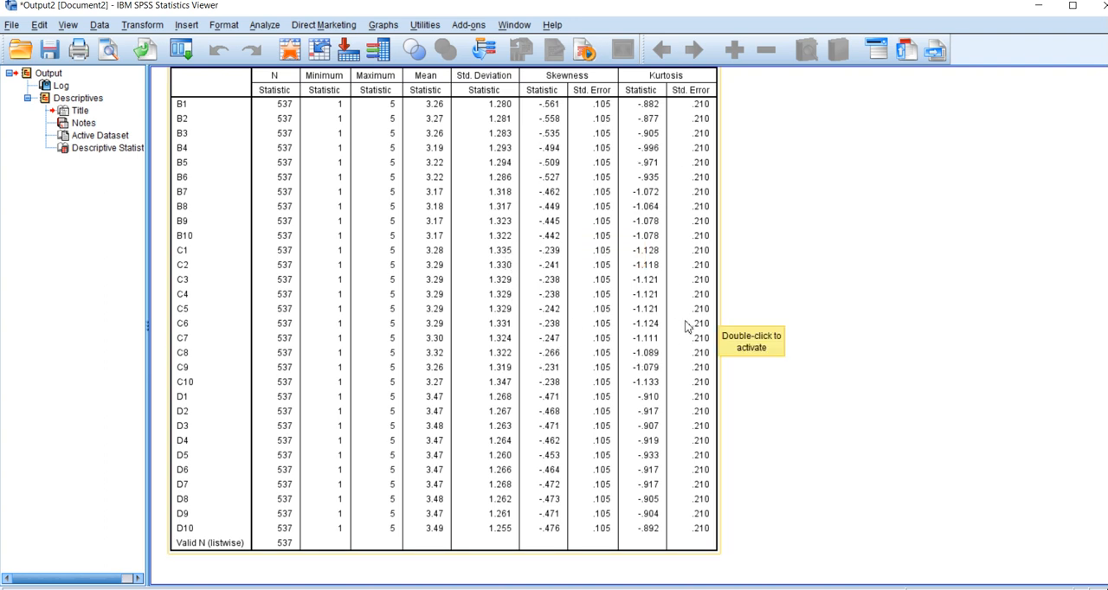
mouse_move(839, 229)
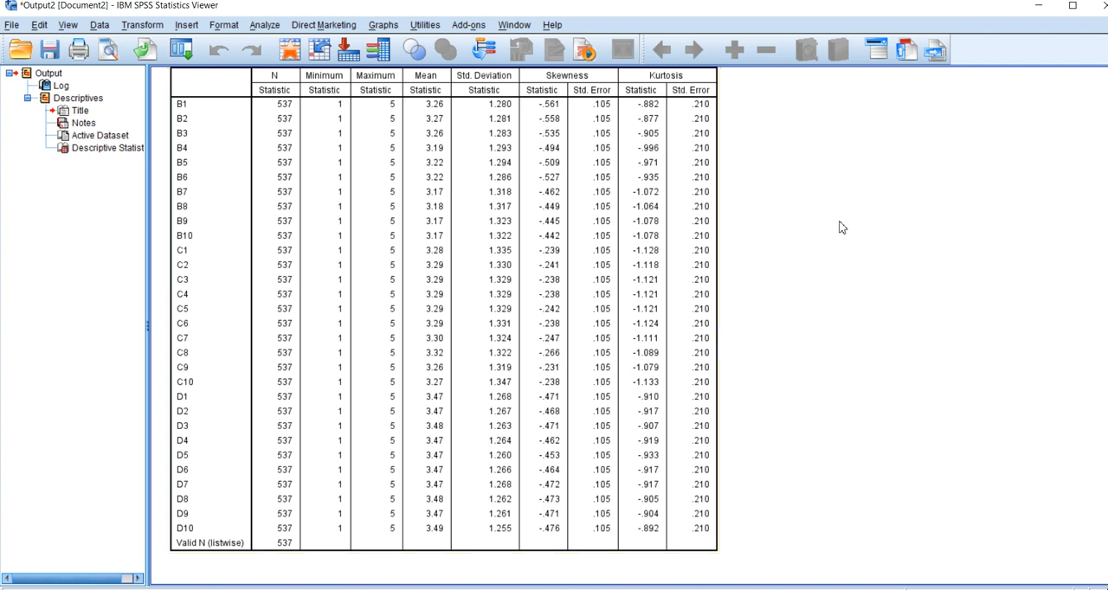
mouse_move(728, 215)
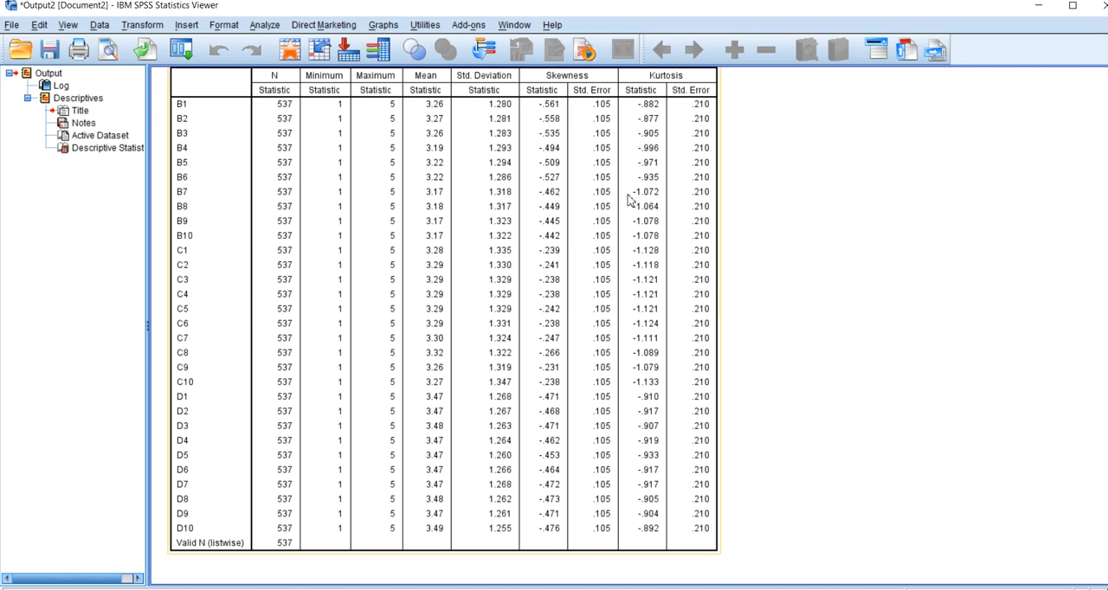
mouse_move(632, 201)
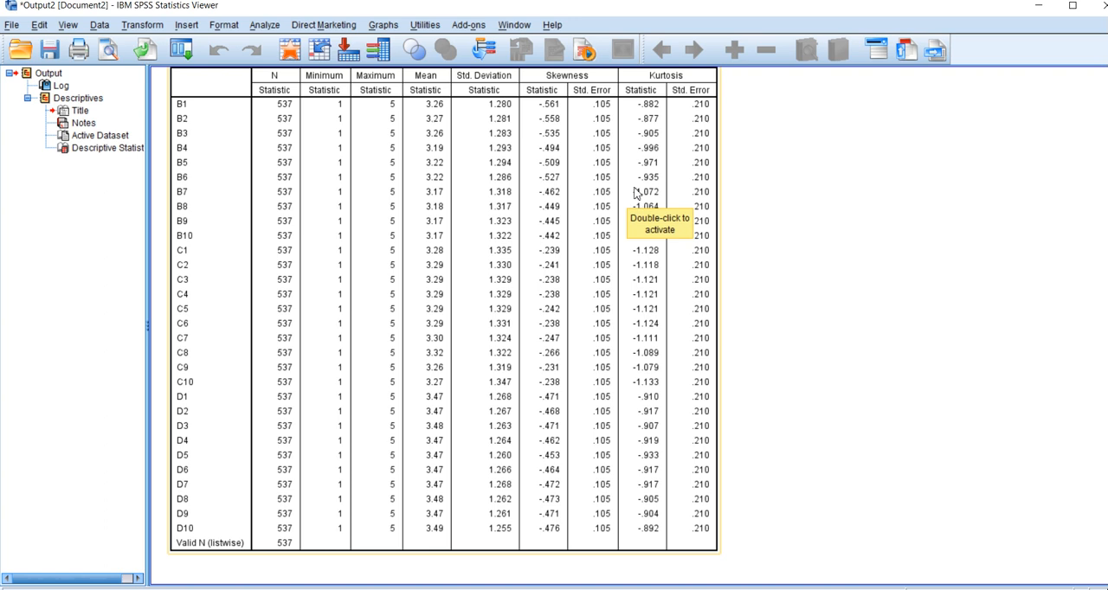
mouse_move(711, 208)
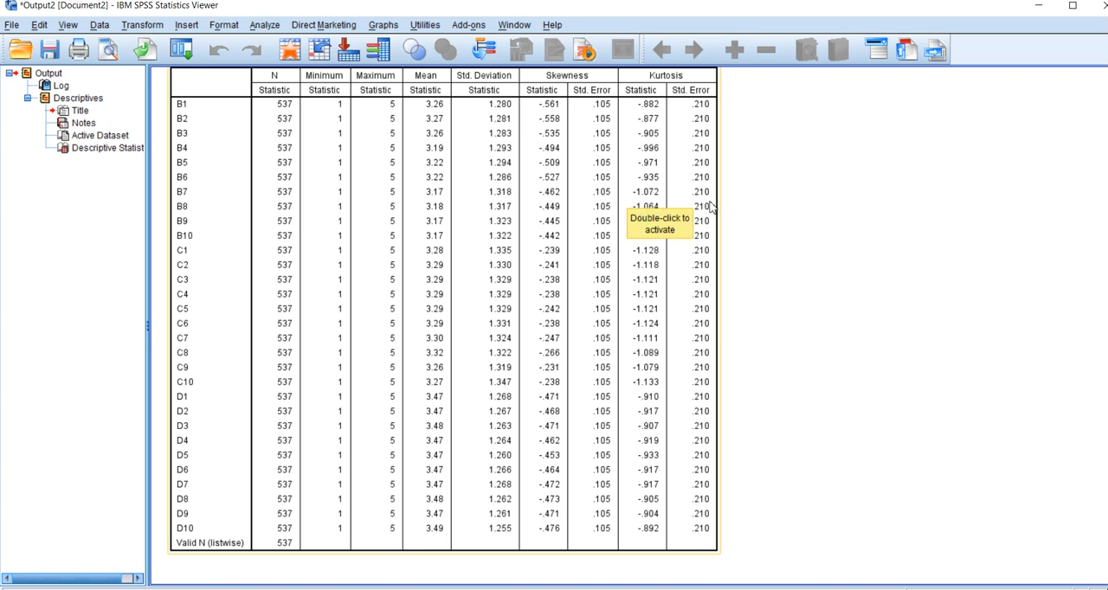
mouse_move(547, 223)
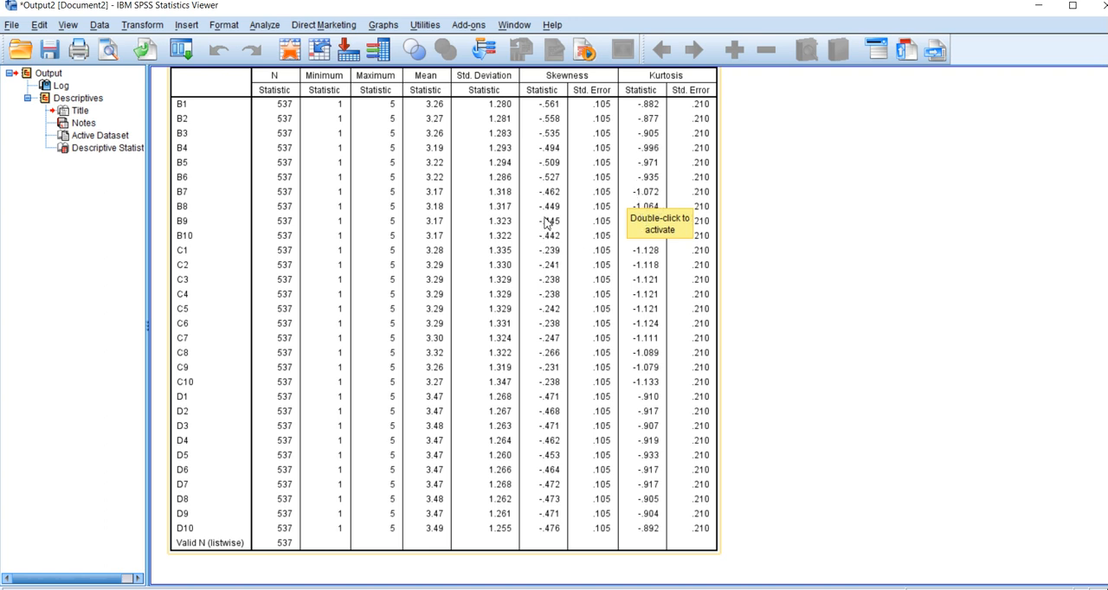
mouse_move(737, 196)
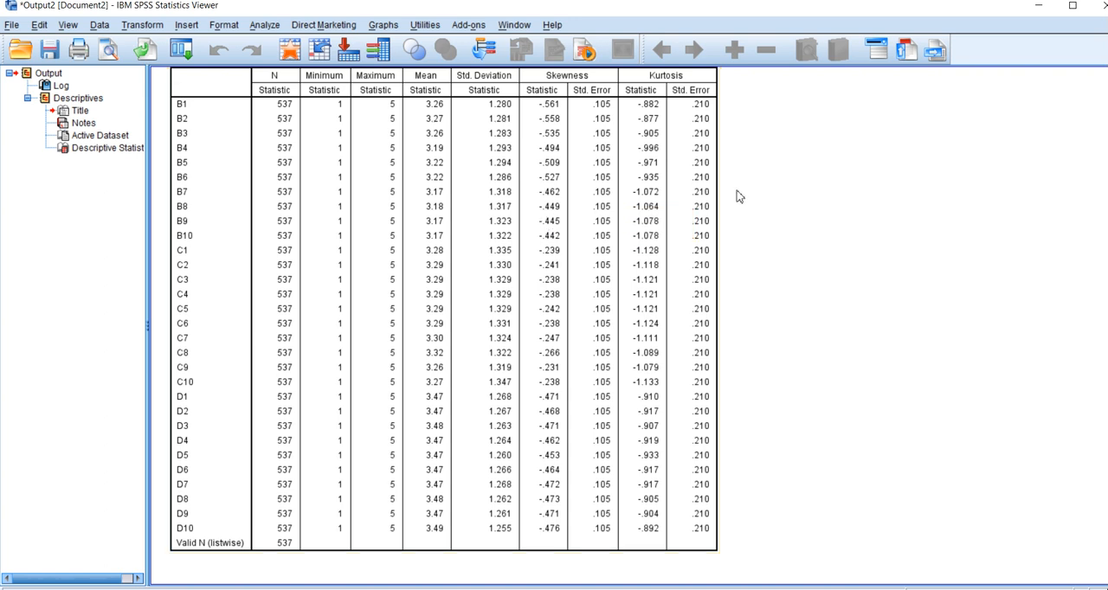
mouse_move(771, 265)
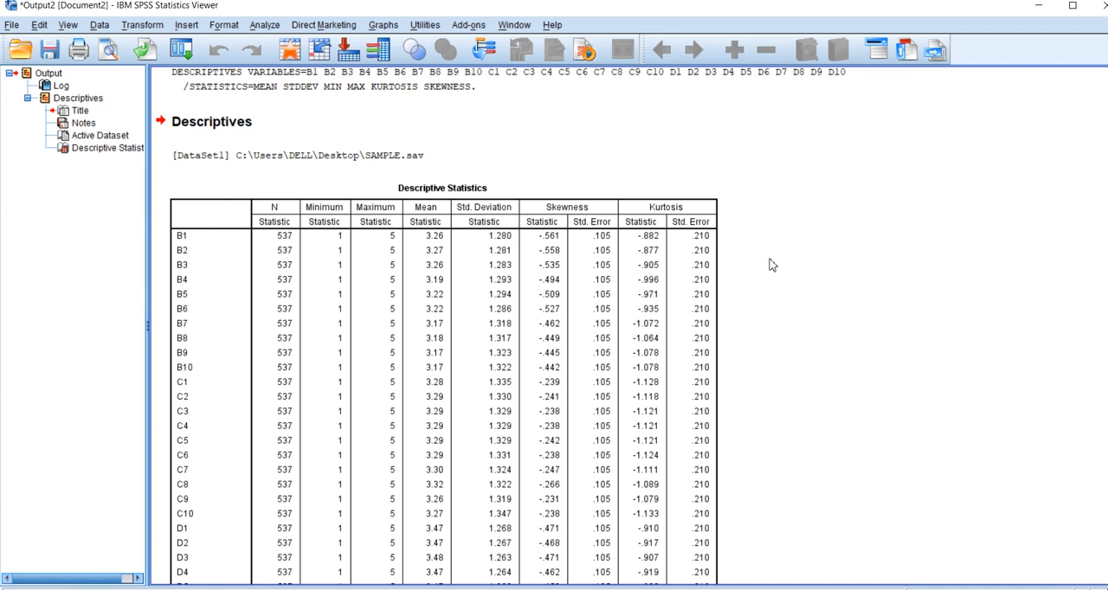
scroll(down, 3)
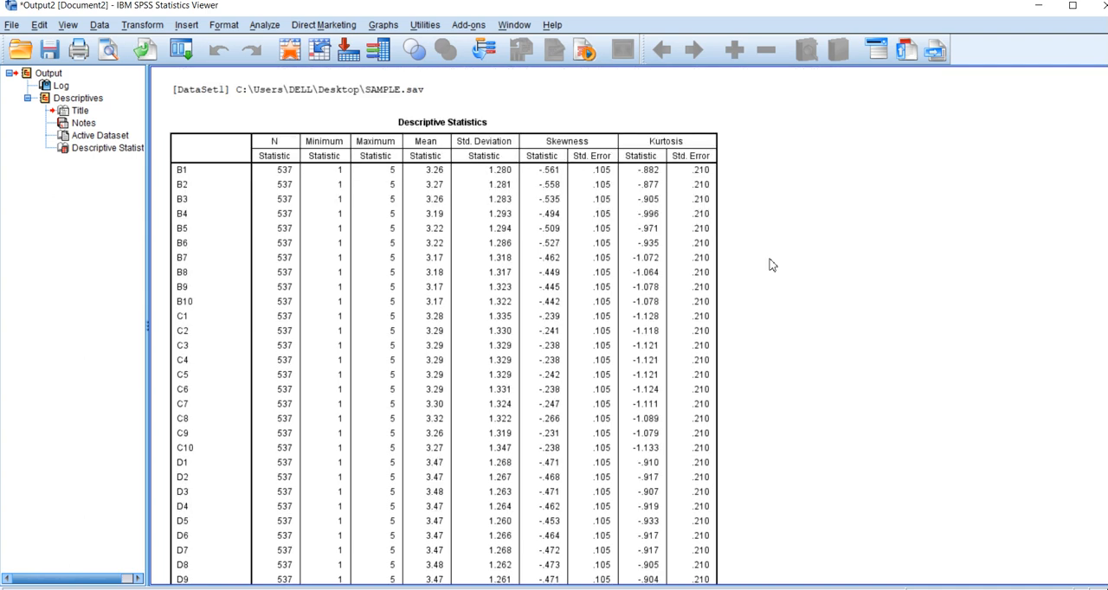
scroll(down, 3)
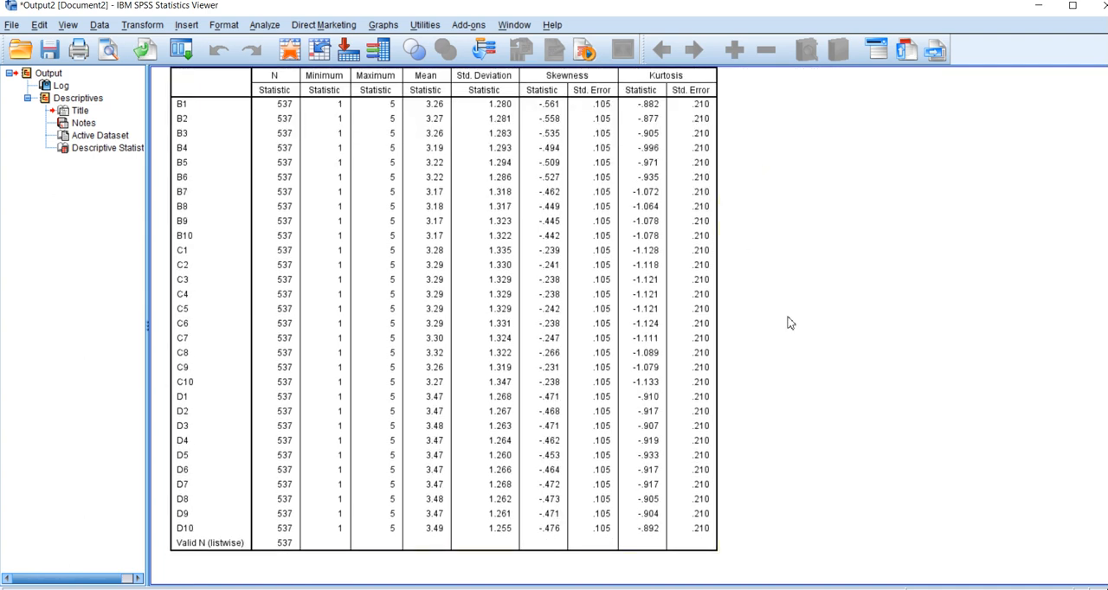
mouse_move(783, 339)
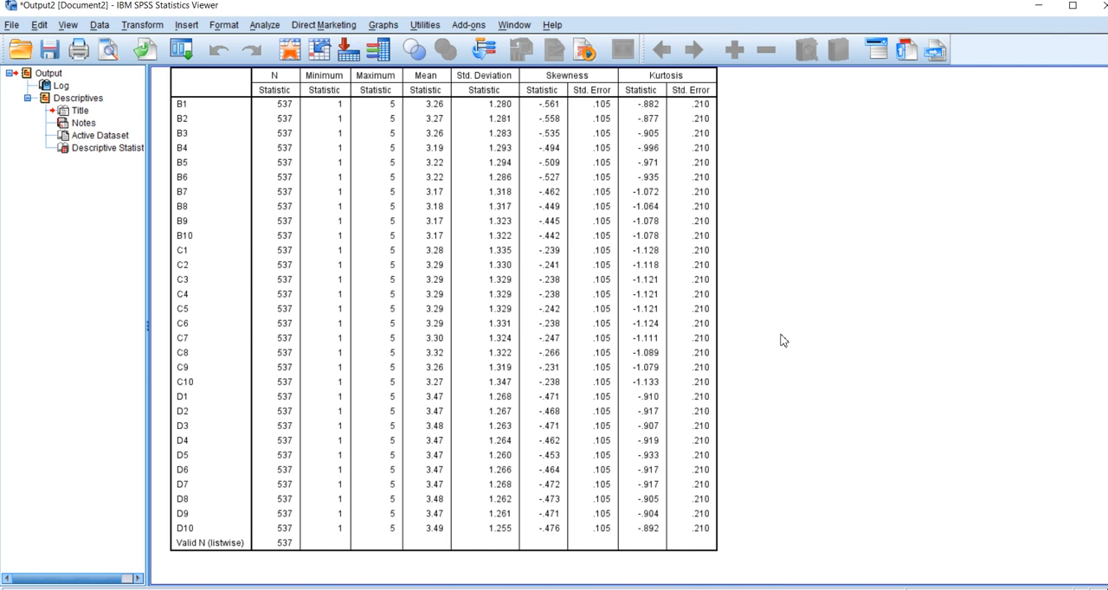
mouse_move(689, 284)
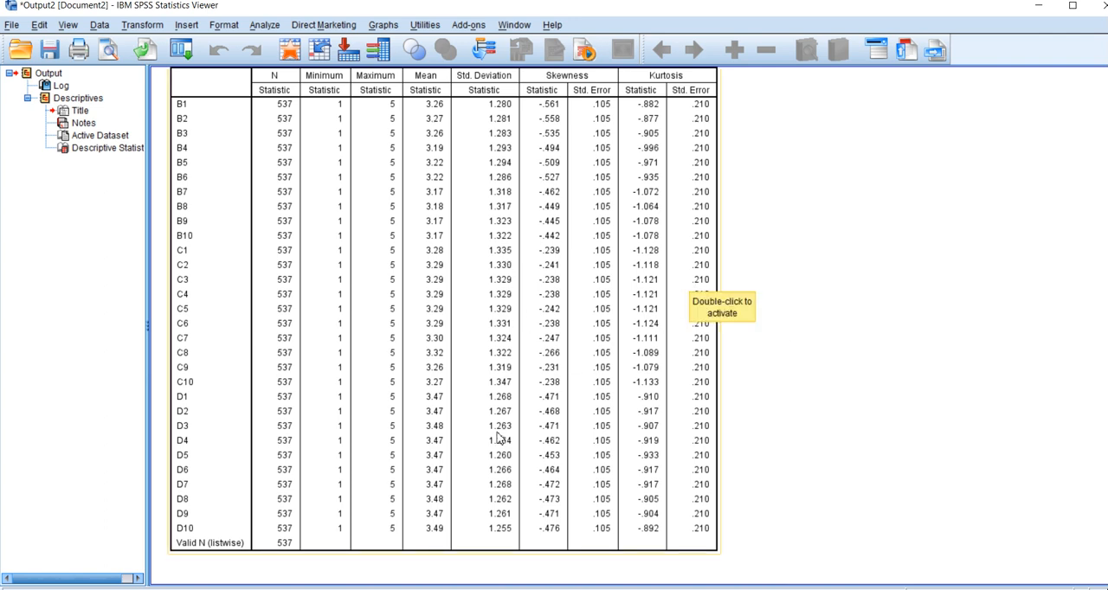
mouse_move(893, 401)
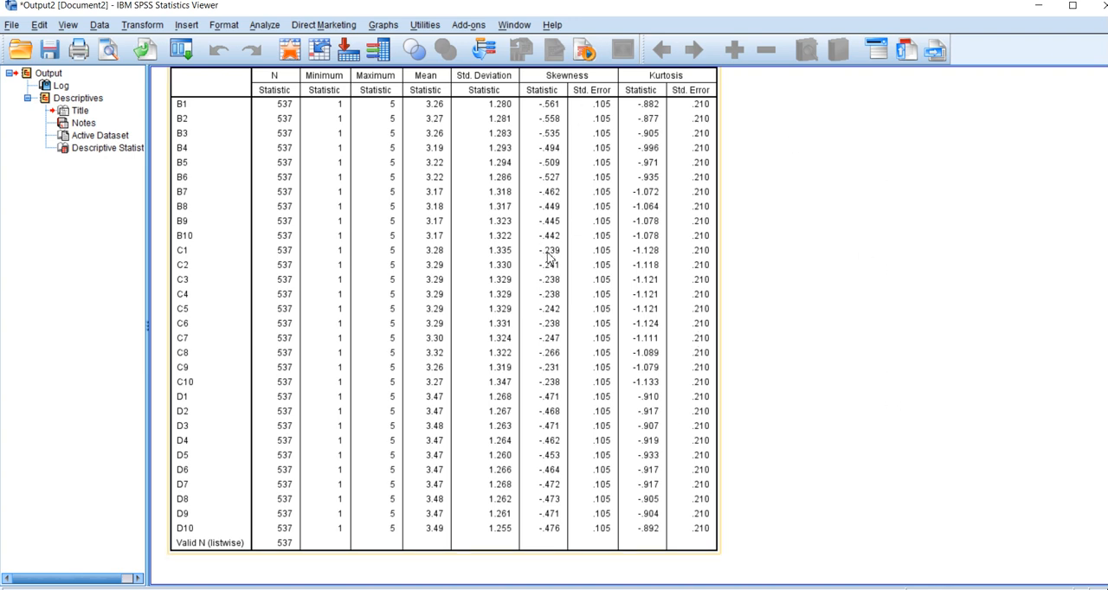
mouse_move(699, 128)
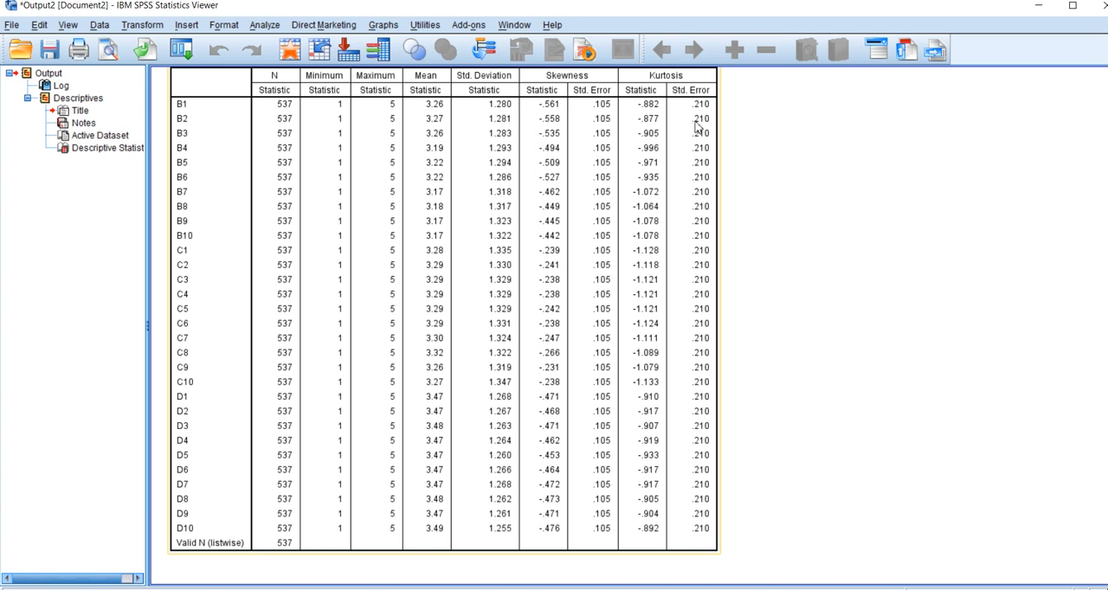
mouse_move(554, 232)
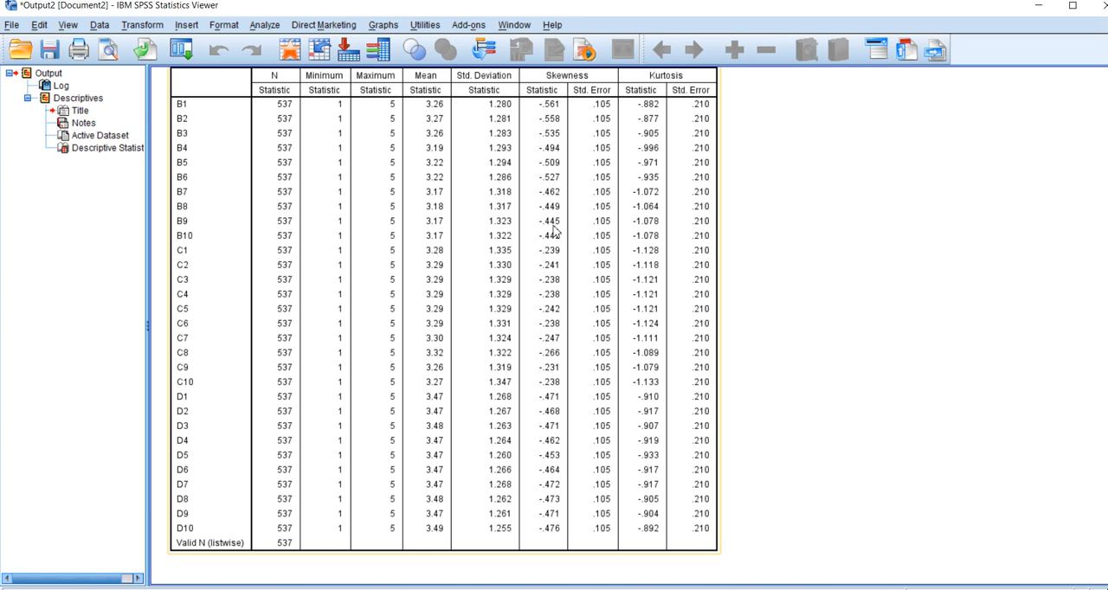
mouse_move(683, 363)
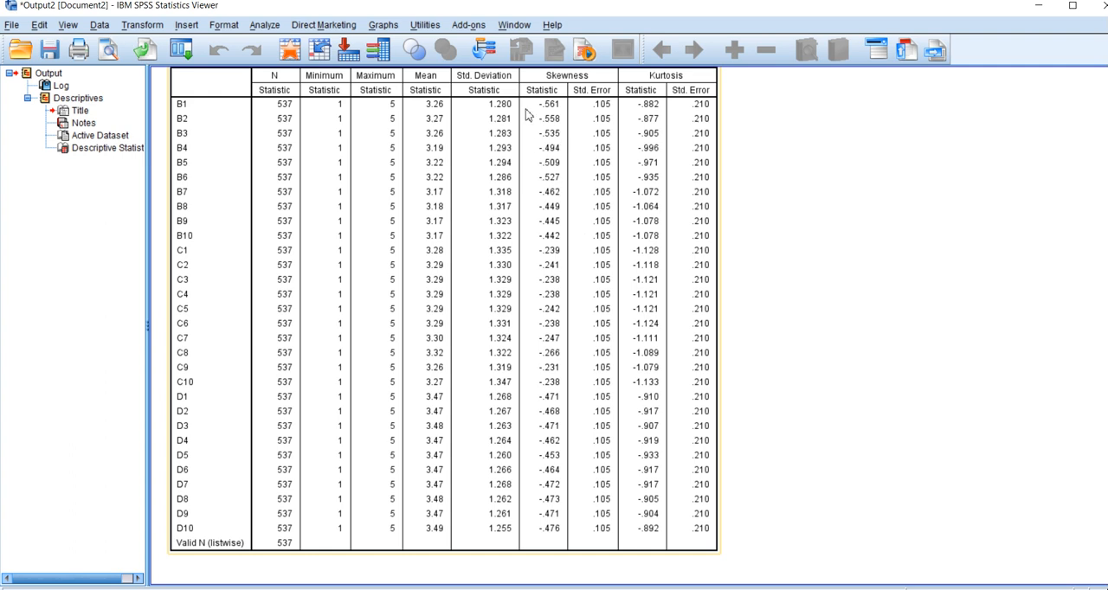
mouse_move(547, 157)
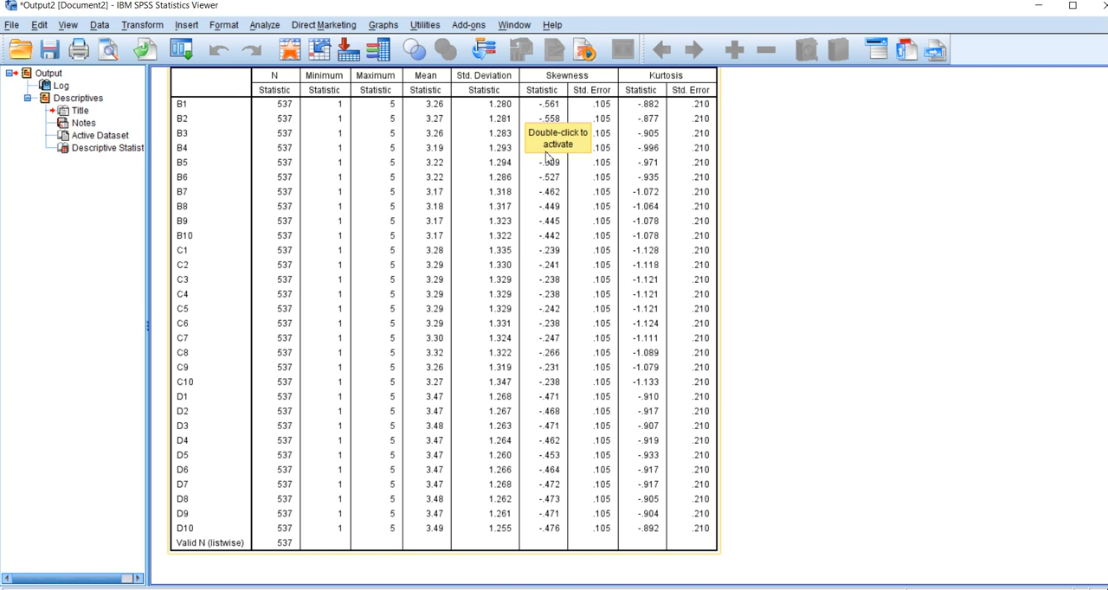
mouse_move(649, 343)
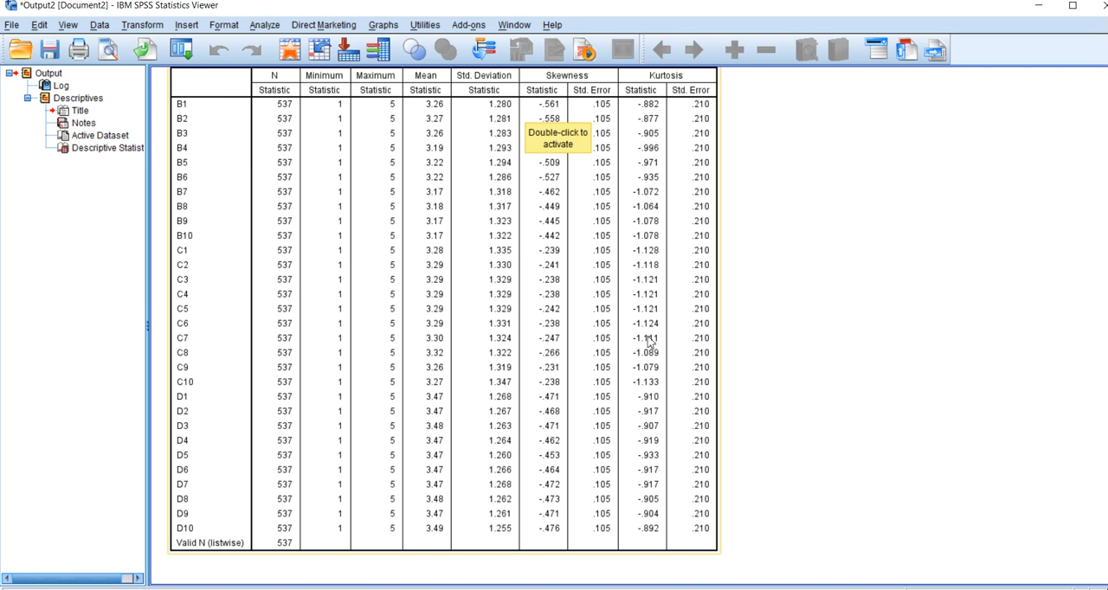
mouse_move(649, 381)
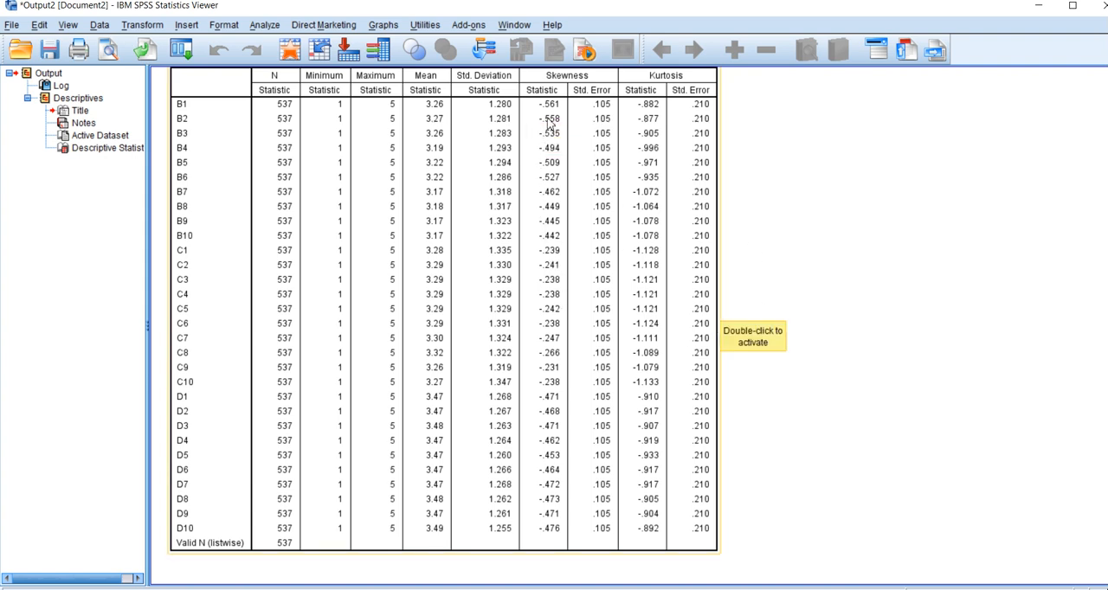
mouse_move(546, 182)
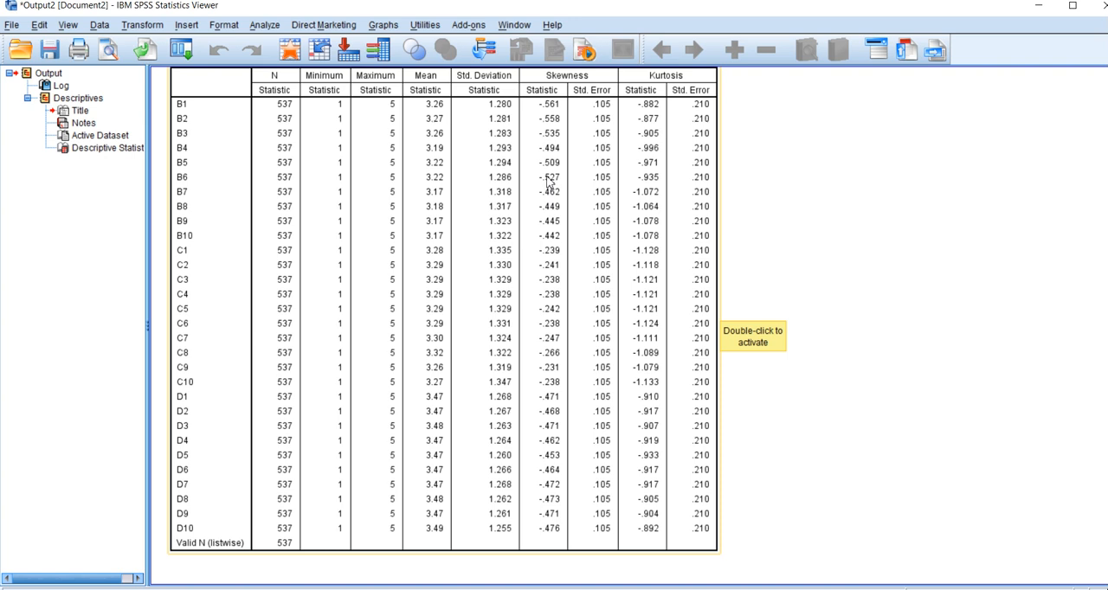
mouse_move(857, 291)
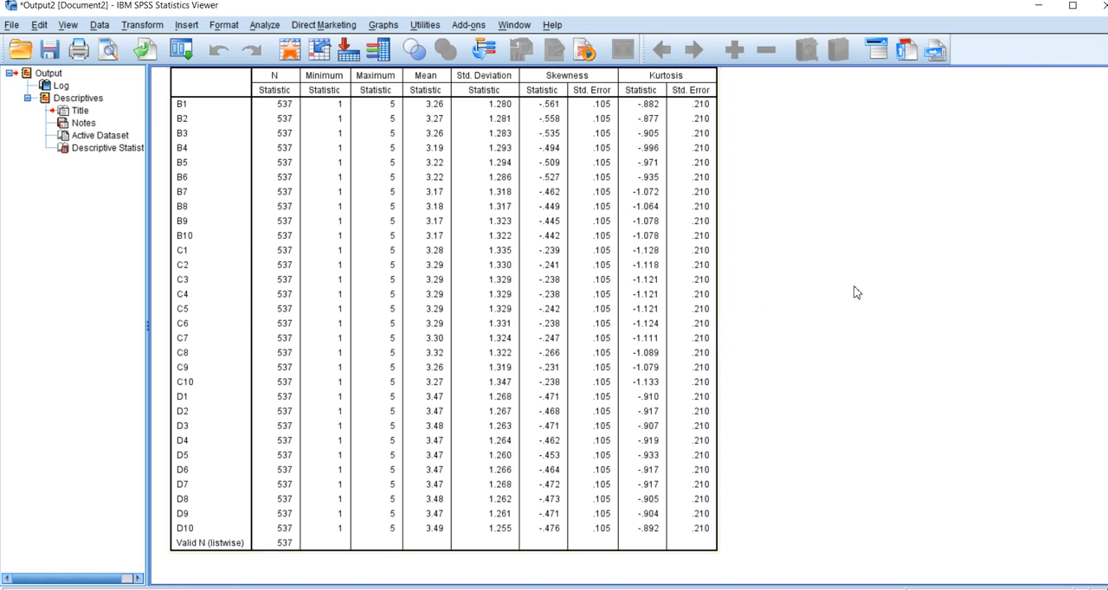
mouse_move(590, 206)
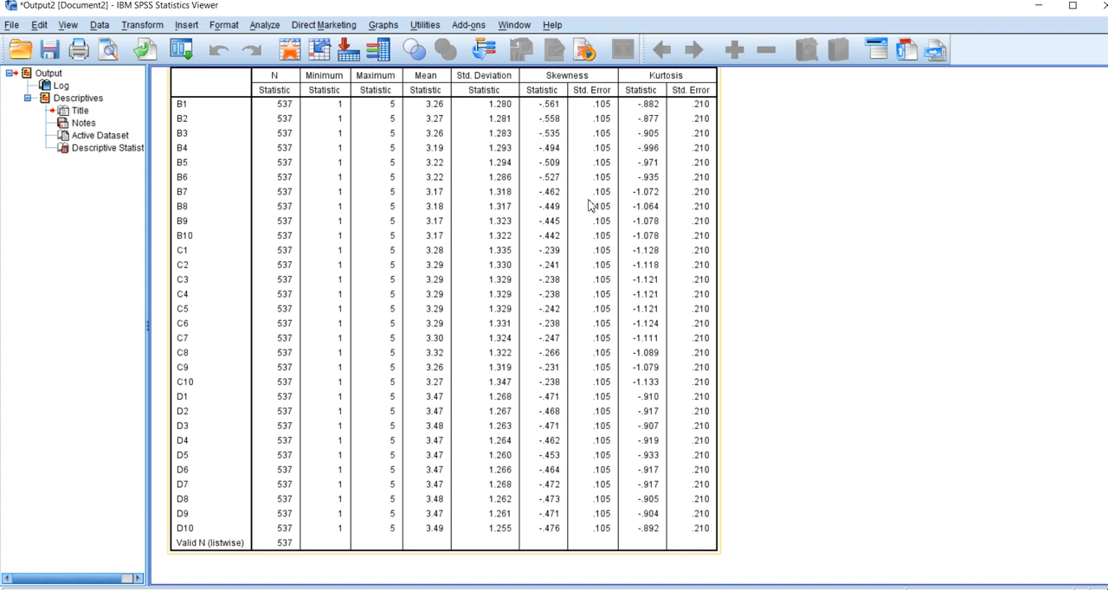
mouse_move(523, 107)
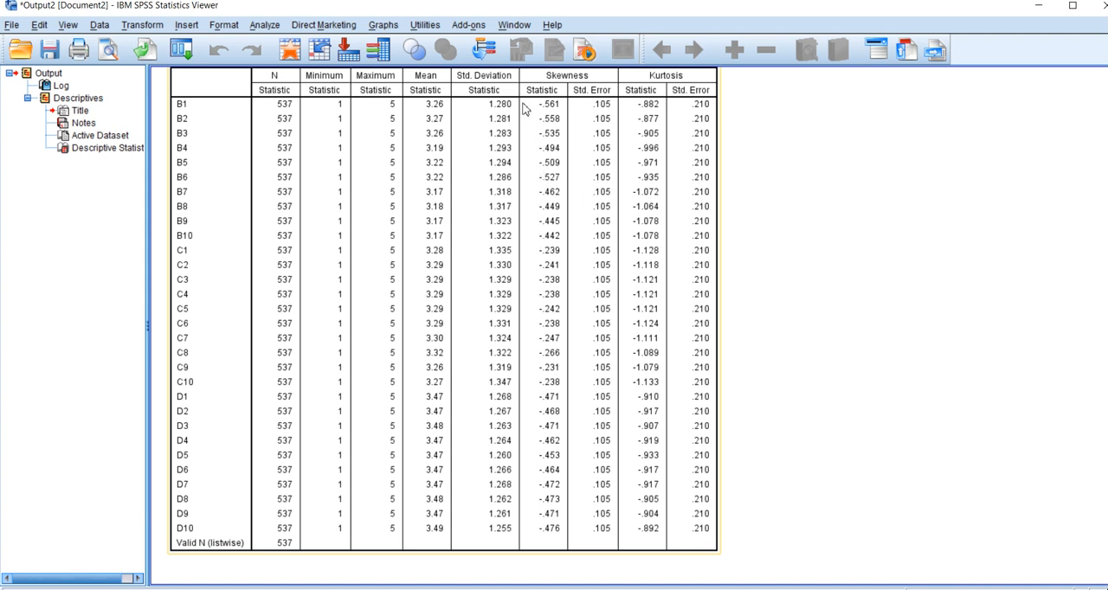
mouse_move(523, 142)
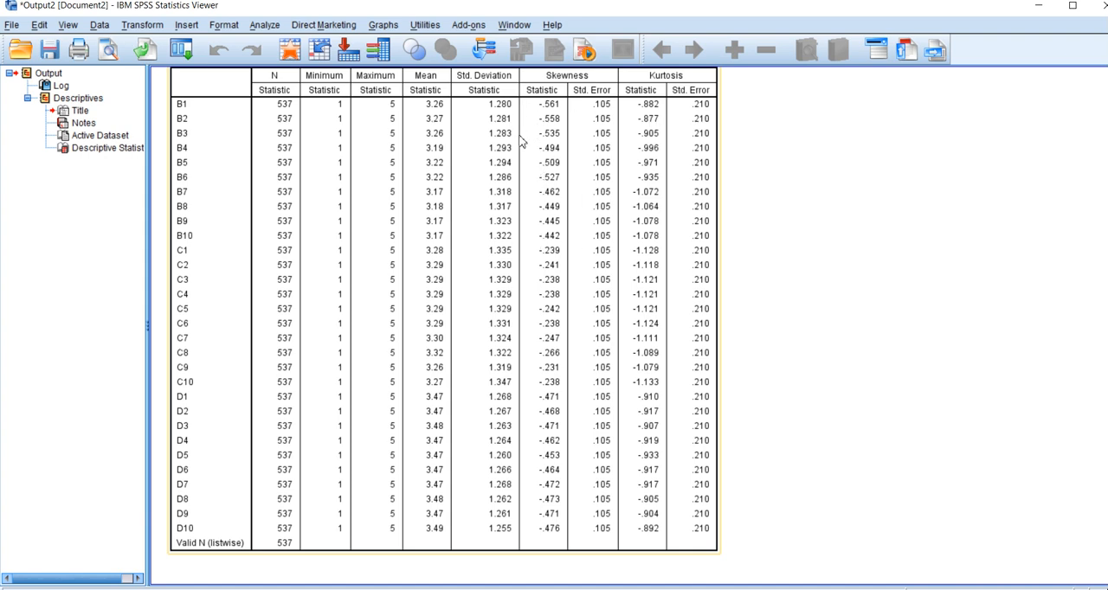
mouse_move(512, 251)
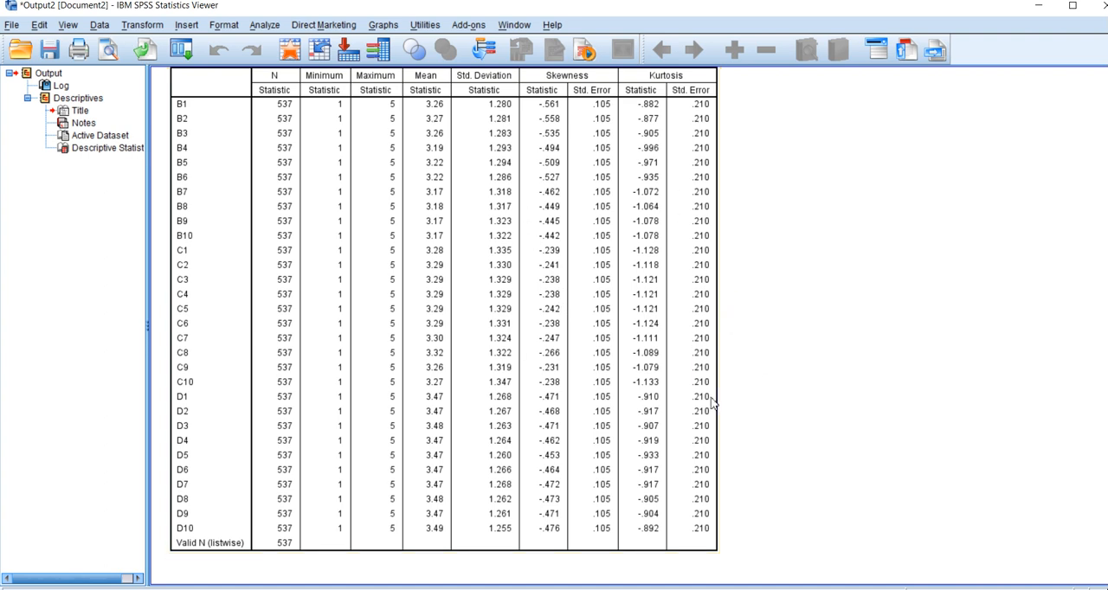
mouse_move(746, 250)
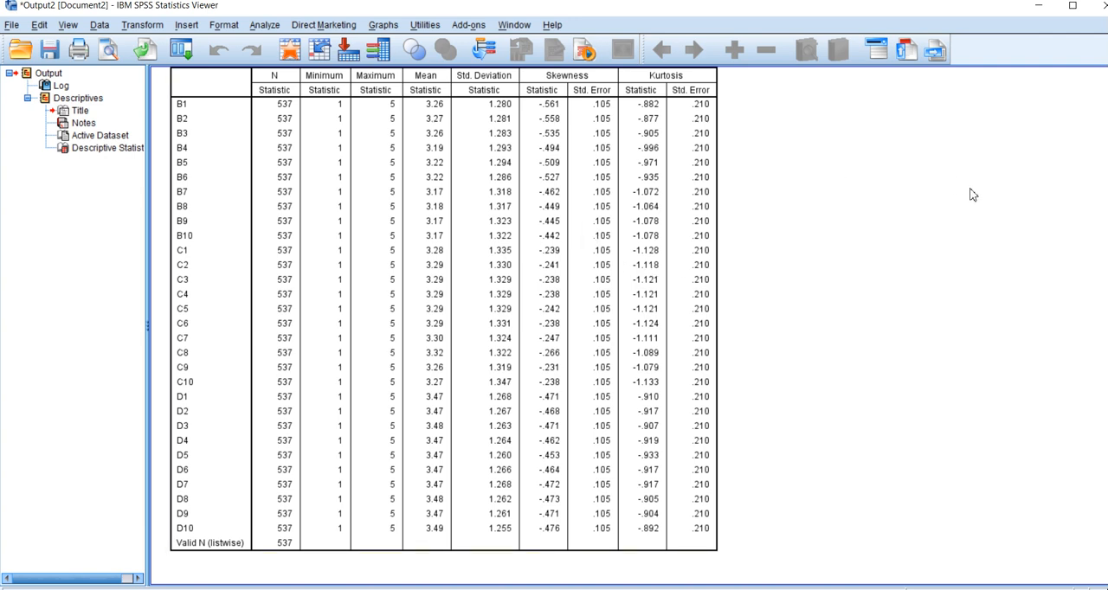
mouse_move(817, 298)
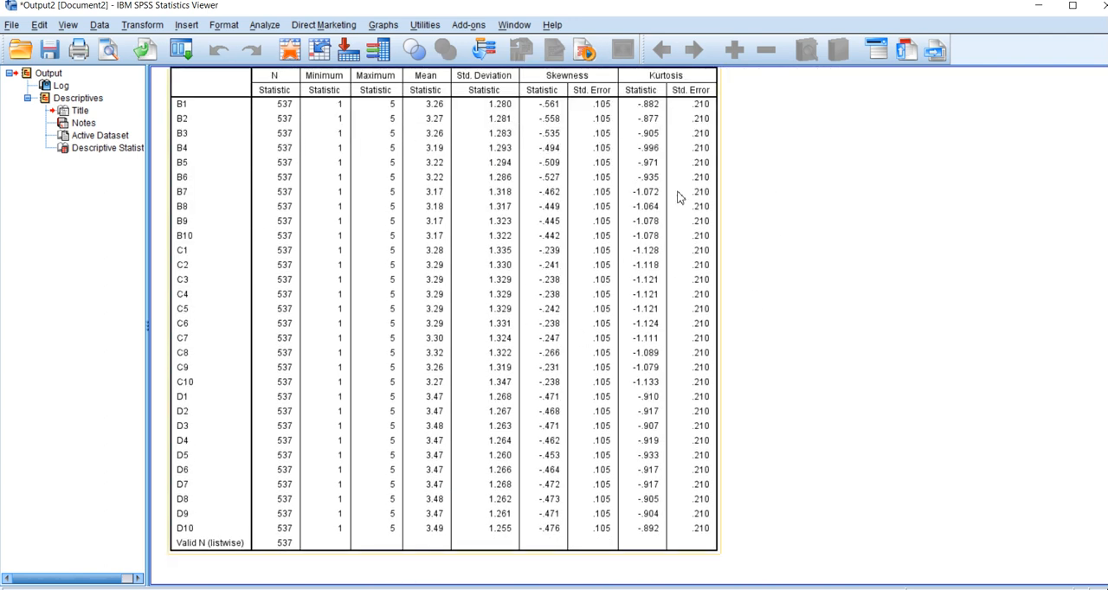
mouse_move(562, 330)
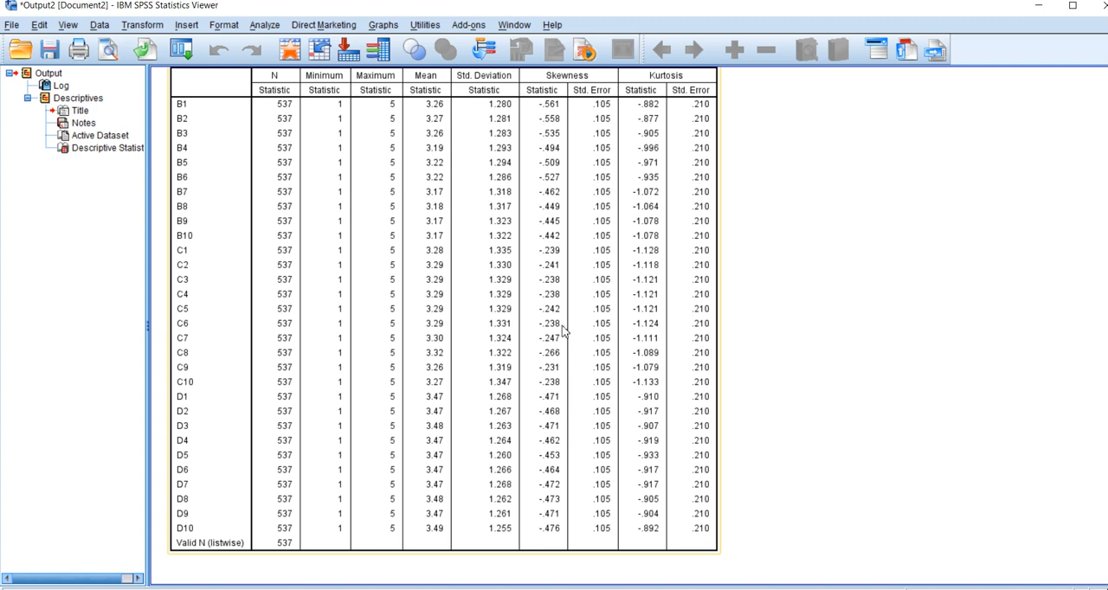
mouse_move(807, 353)
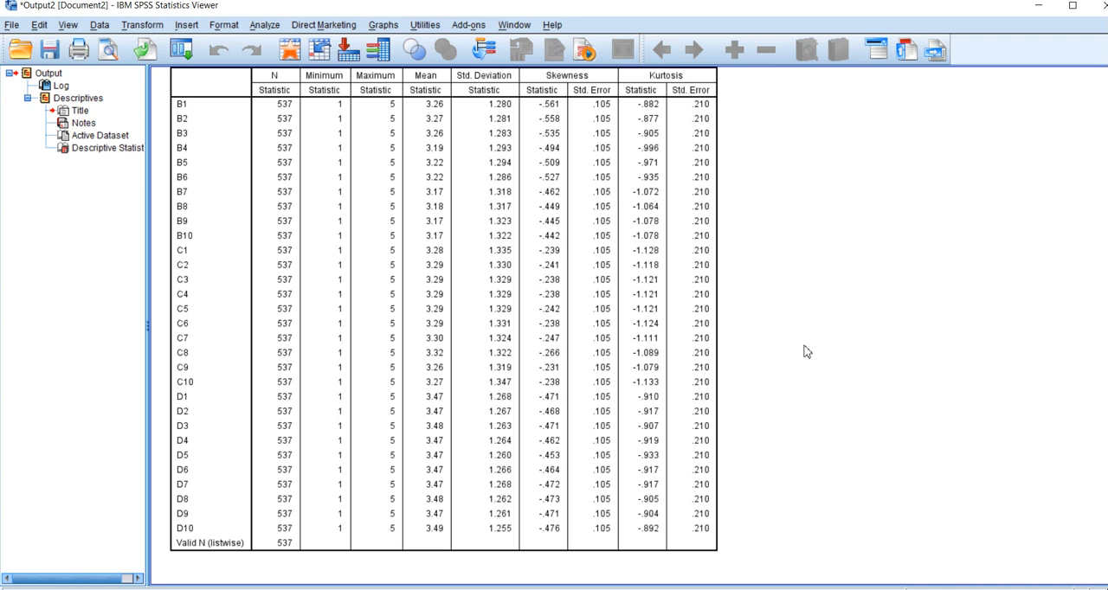
mouse_move(507, 253)
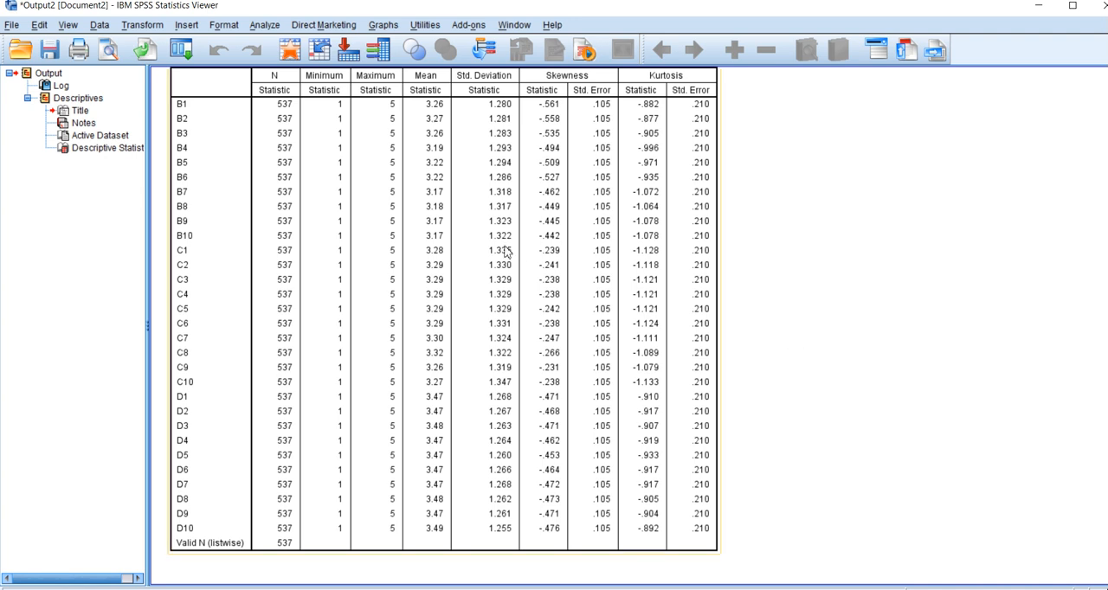
mouse_move(318, 381)
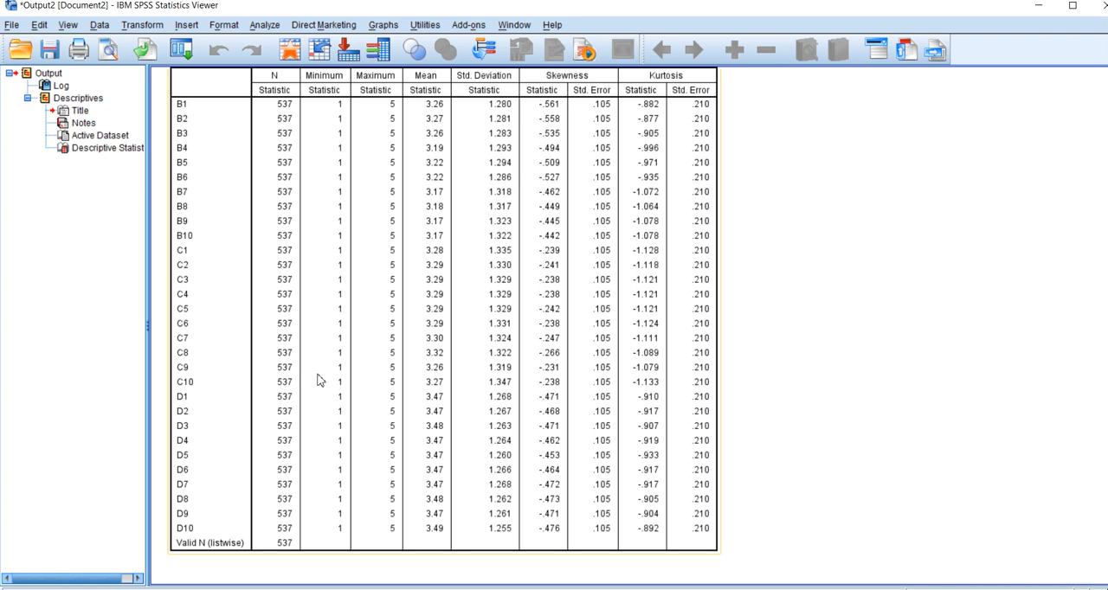
mouse_move(685, 474)
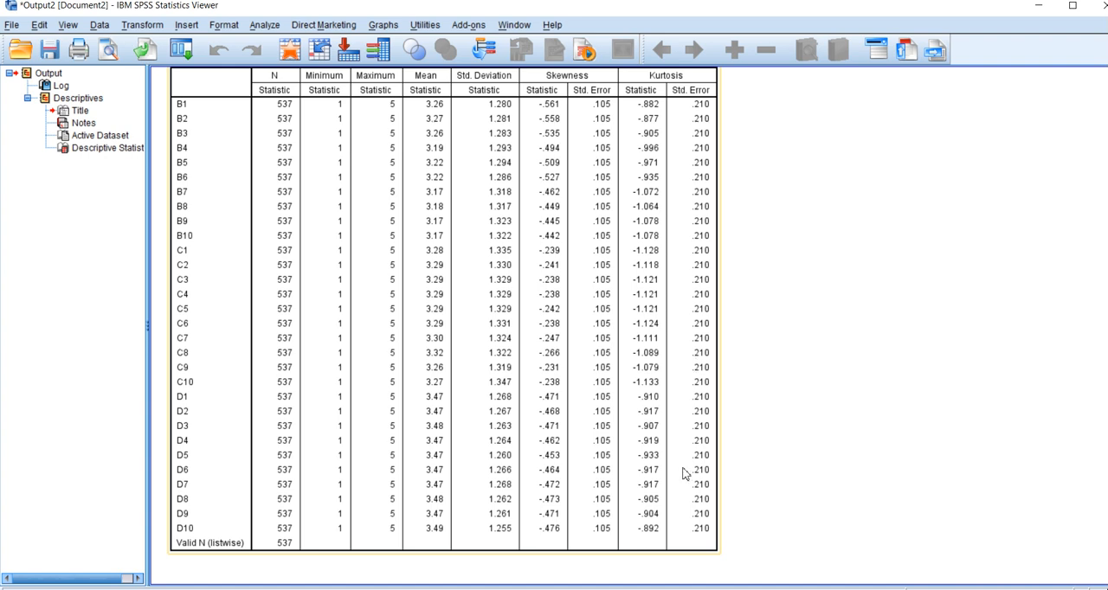
mouse_move(457, 429)
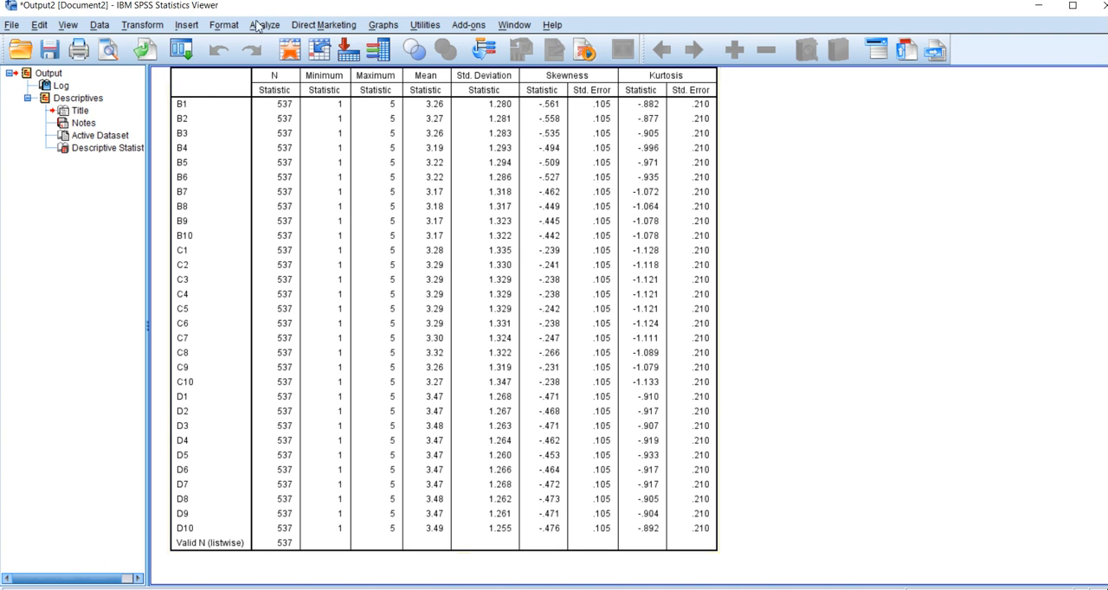
- Reach the Analyze menu to head for Nonparametric Tests > Legacy Dialogs
click(265, 25)
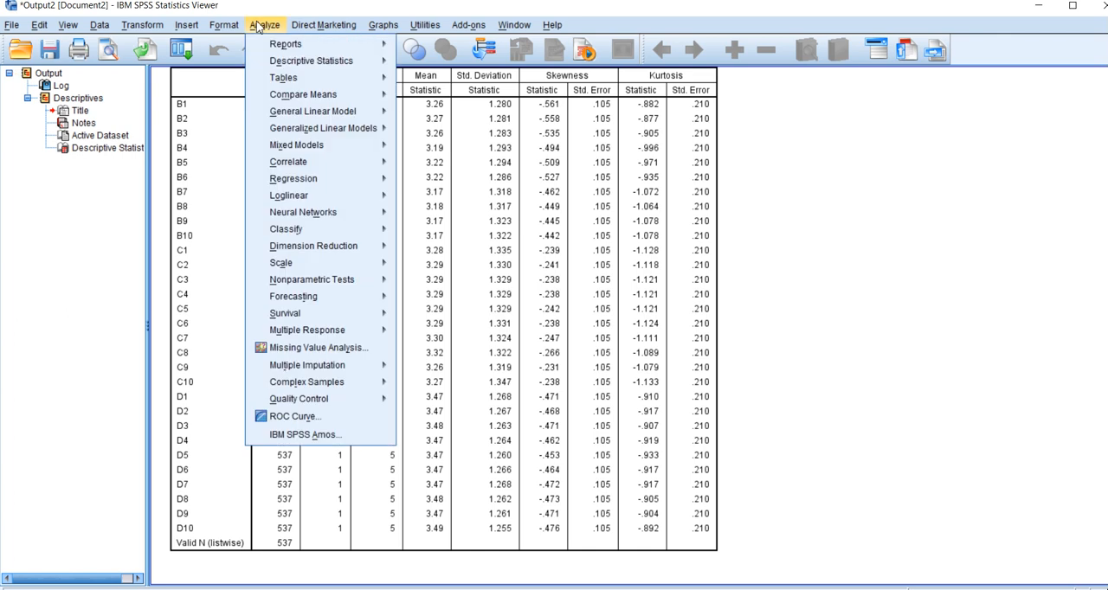
mouse_move(312, 278)
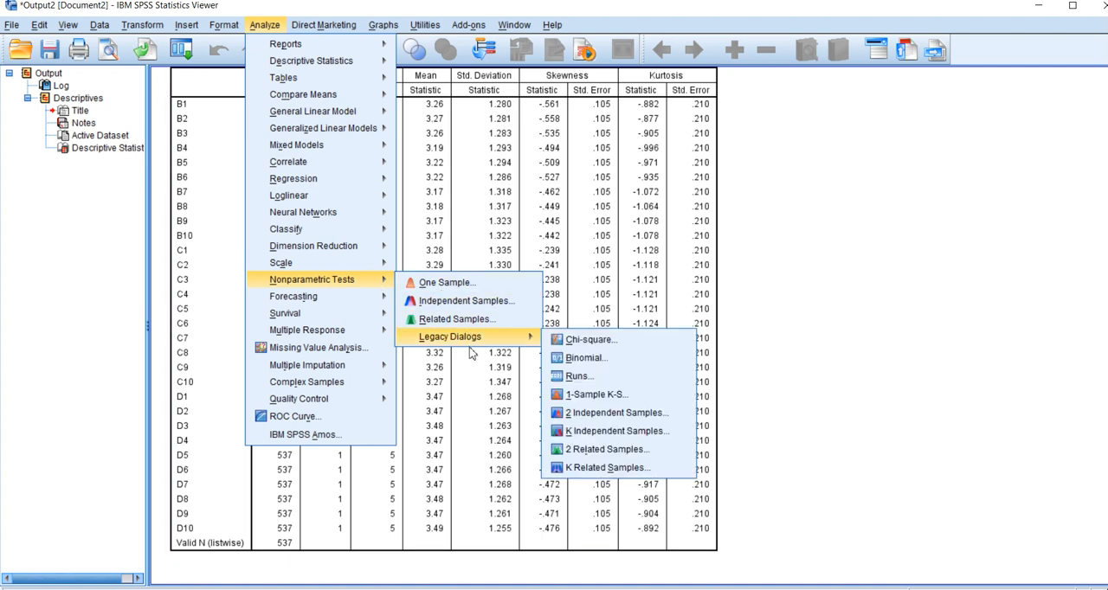
mouse_move(470, 353)
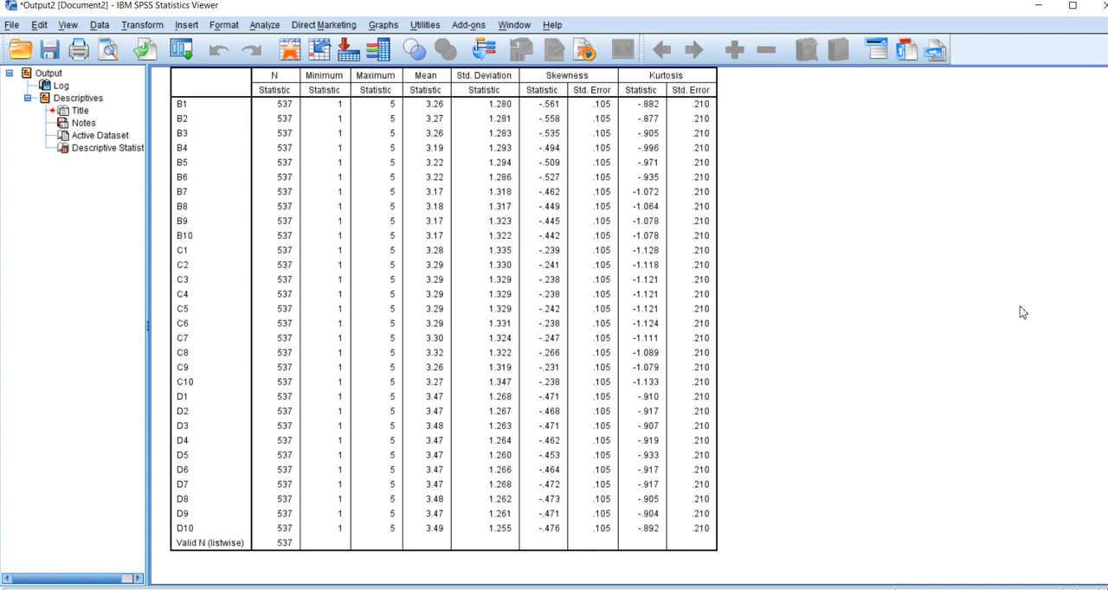
mouse_move(1087, 335)
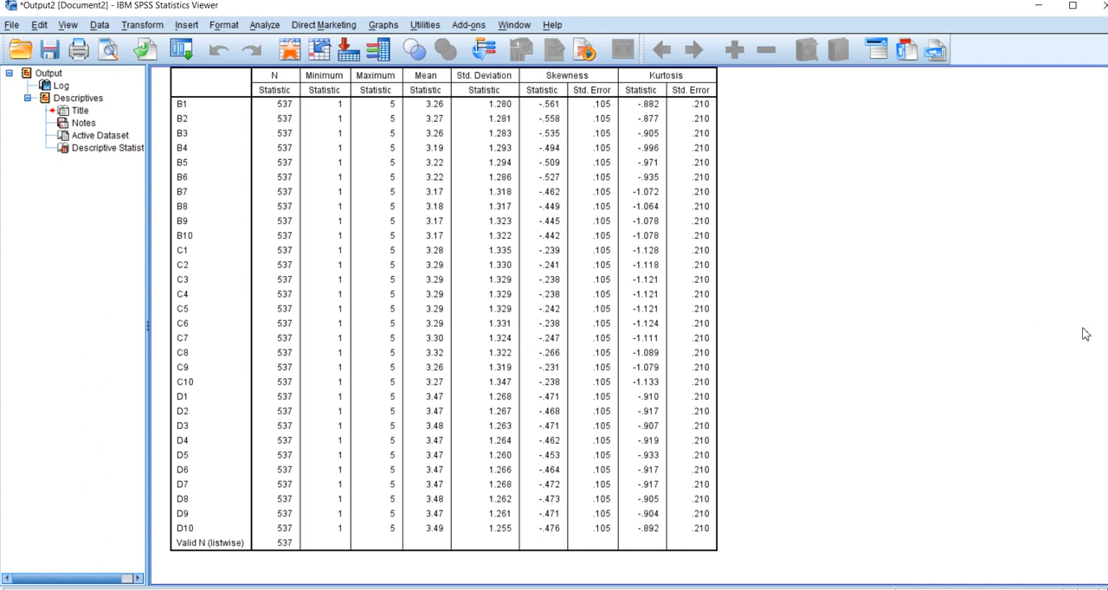